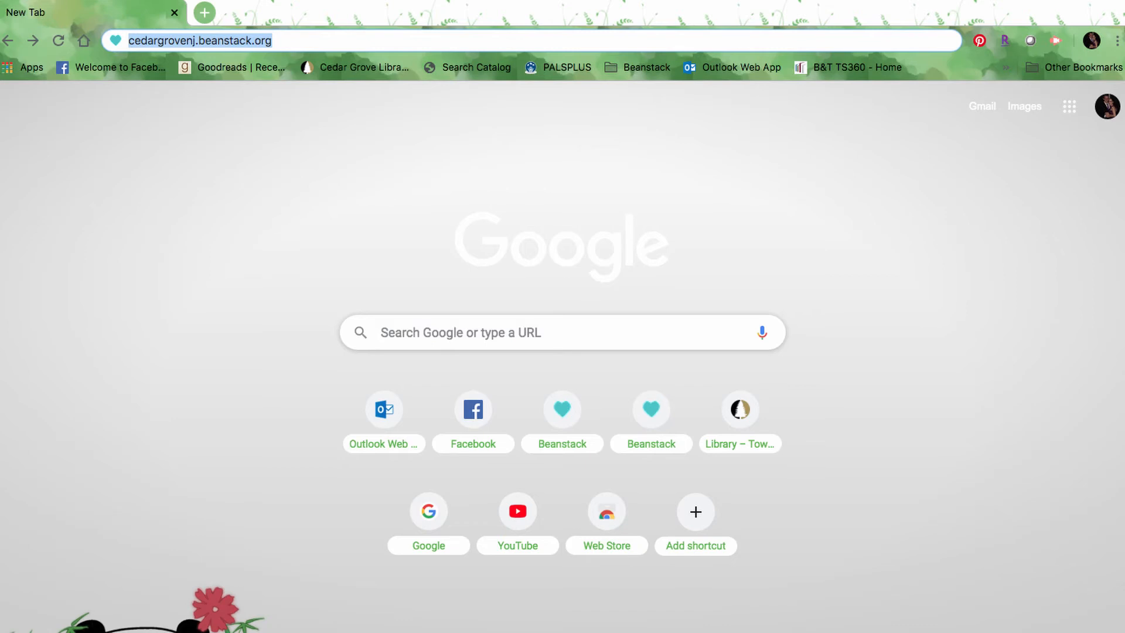
- Load cedargrovenj.beanstack.org to reach the 2020 Summer Reading Program page
key("Return")
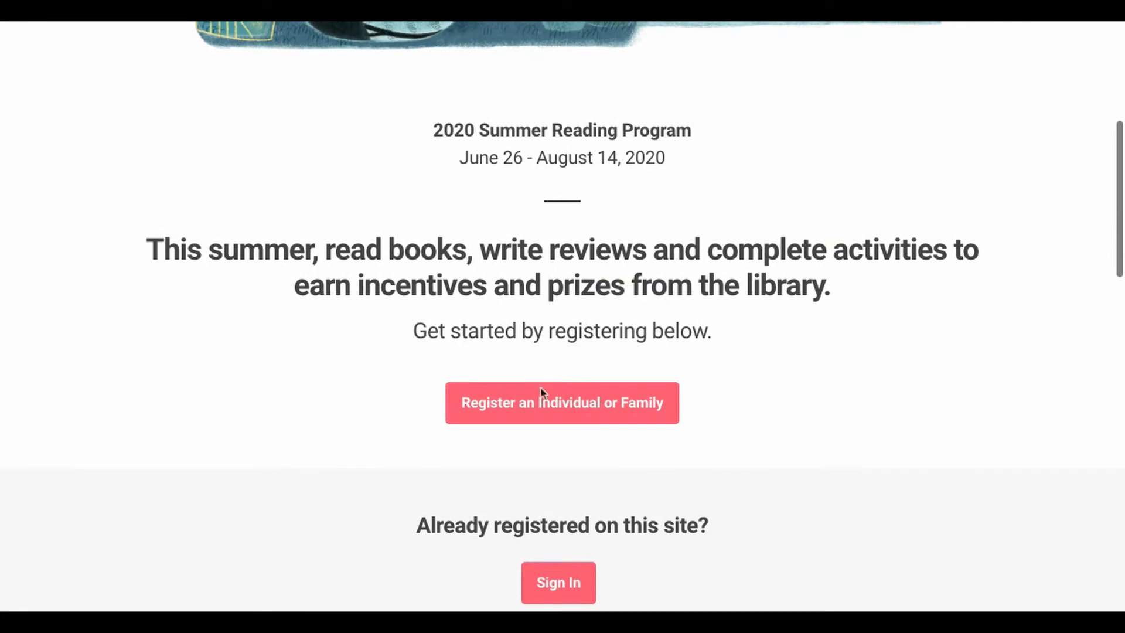
mouse_move(562, 402)
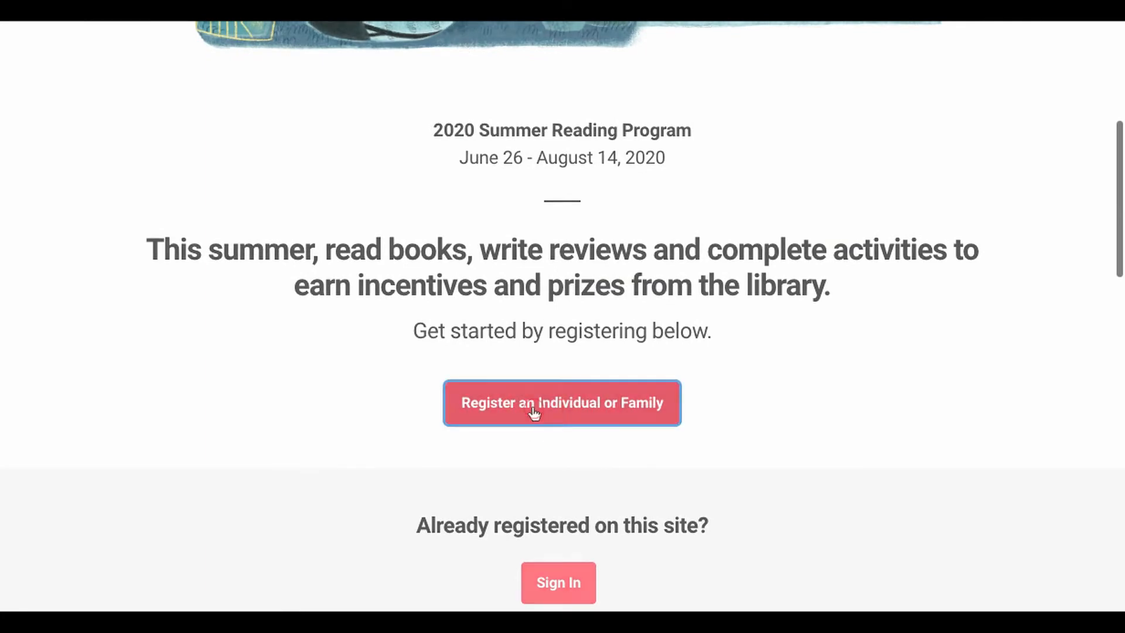
- Choose 'Register an Individual or Family' as an adult registering a child
left_click(562, 402)
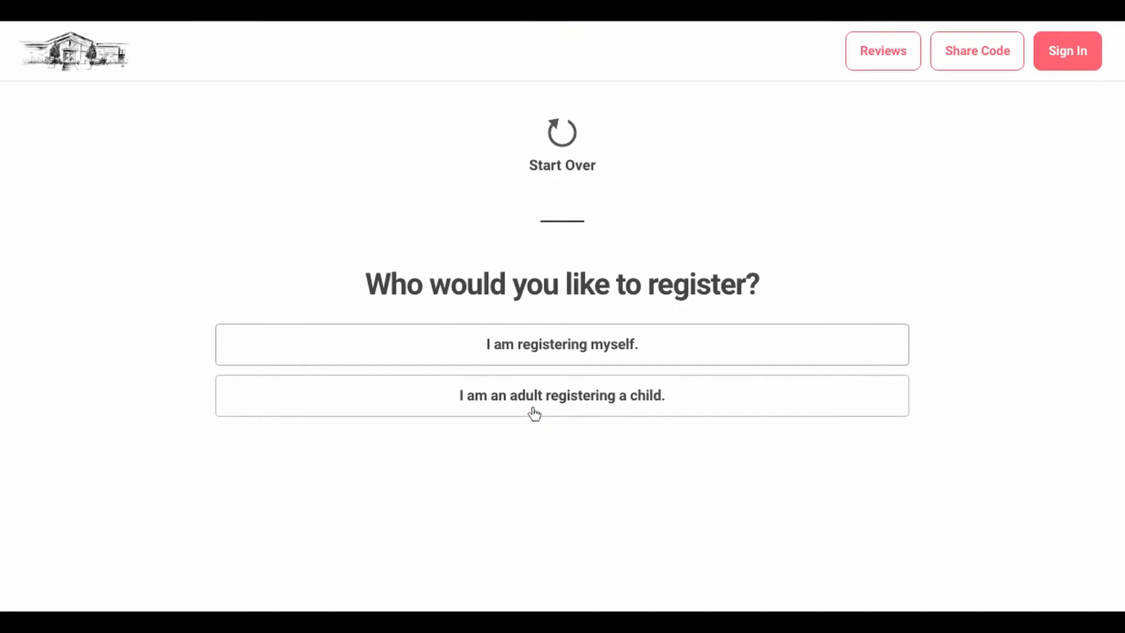
mouse_move(519, 406)
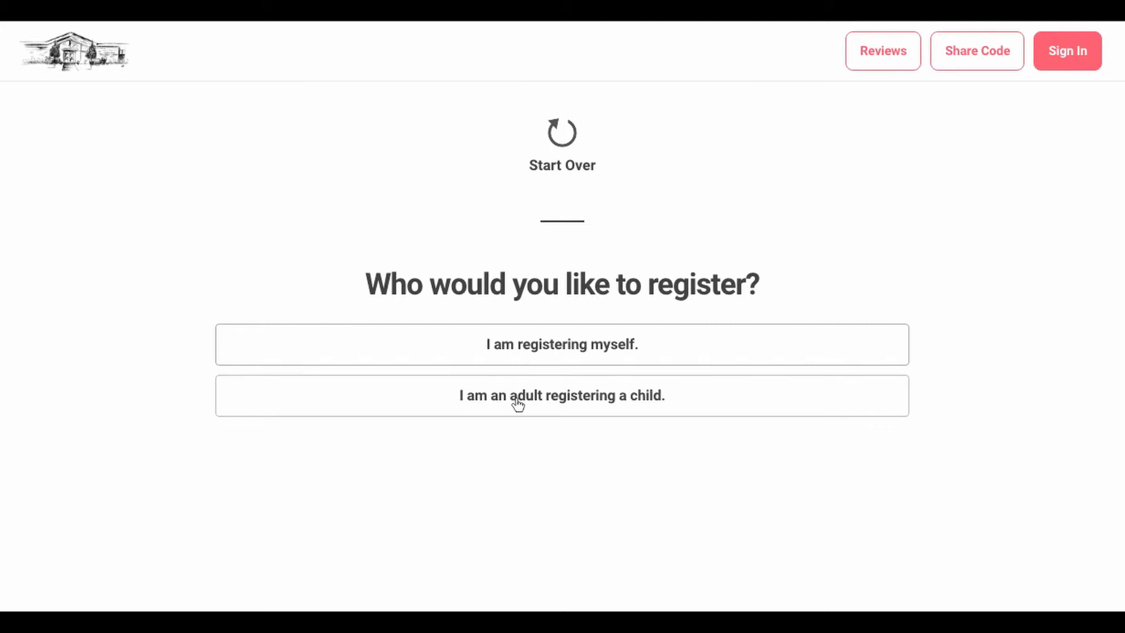
left_click(561, 396)
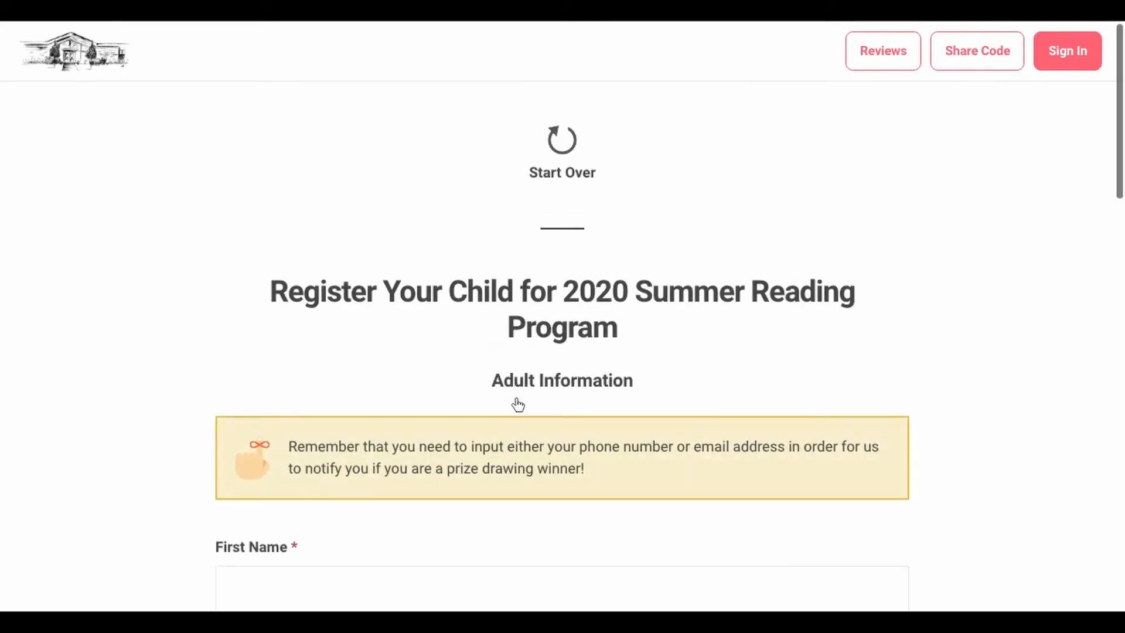
scroll("down", 3)
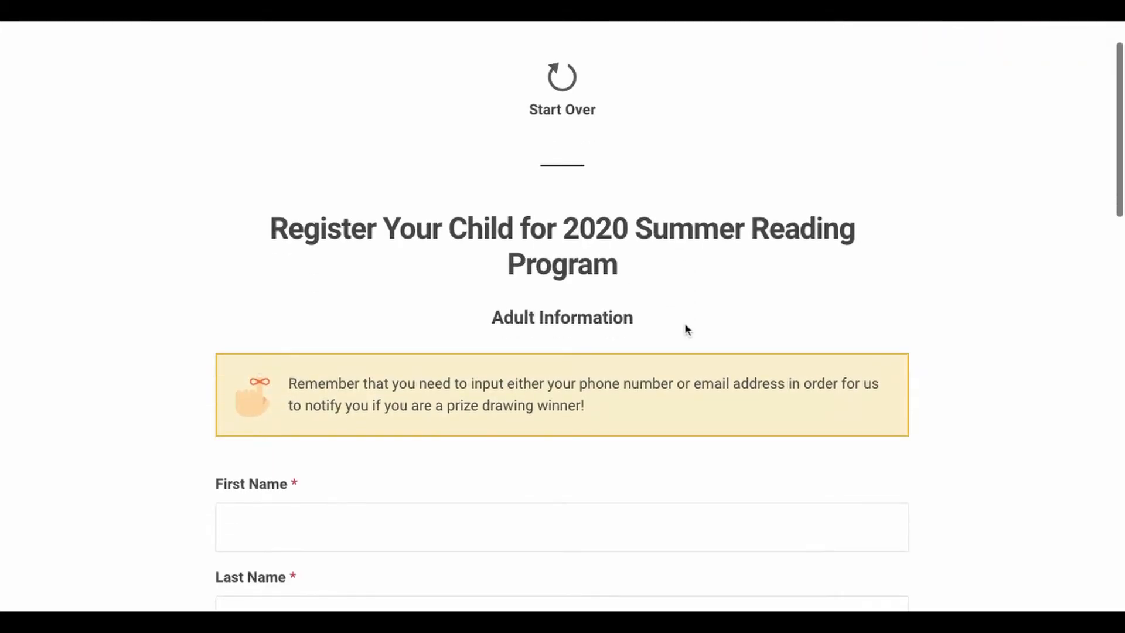
- Enter the adult name Bob Ross and username BRoss
scroll("down", 3)
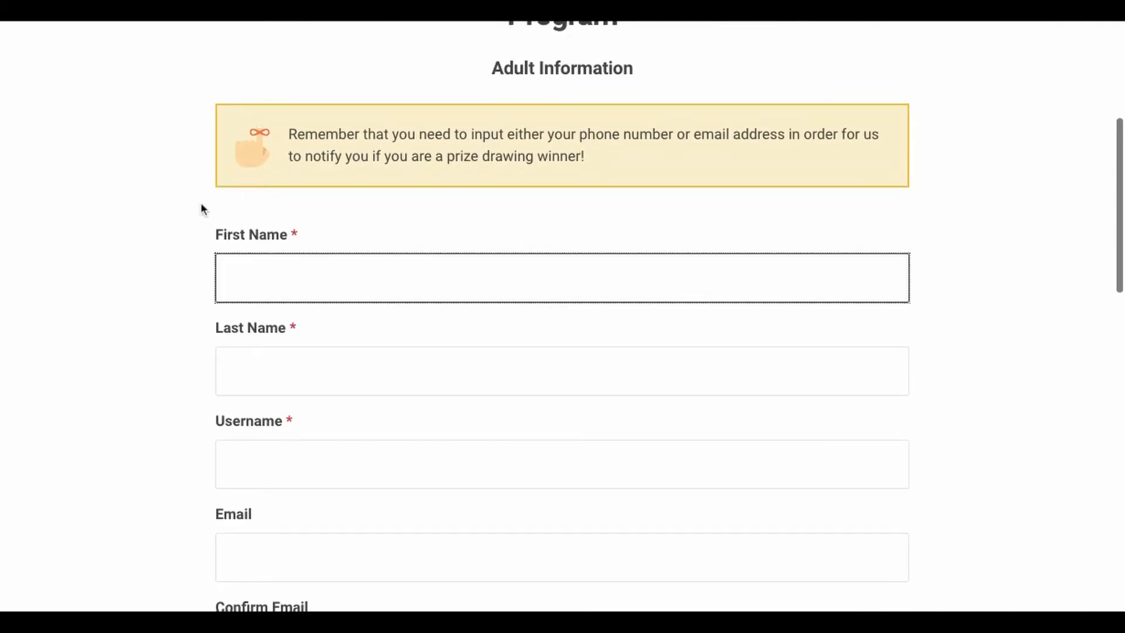
type("Bob")
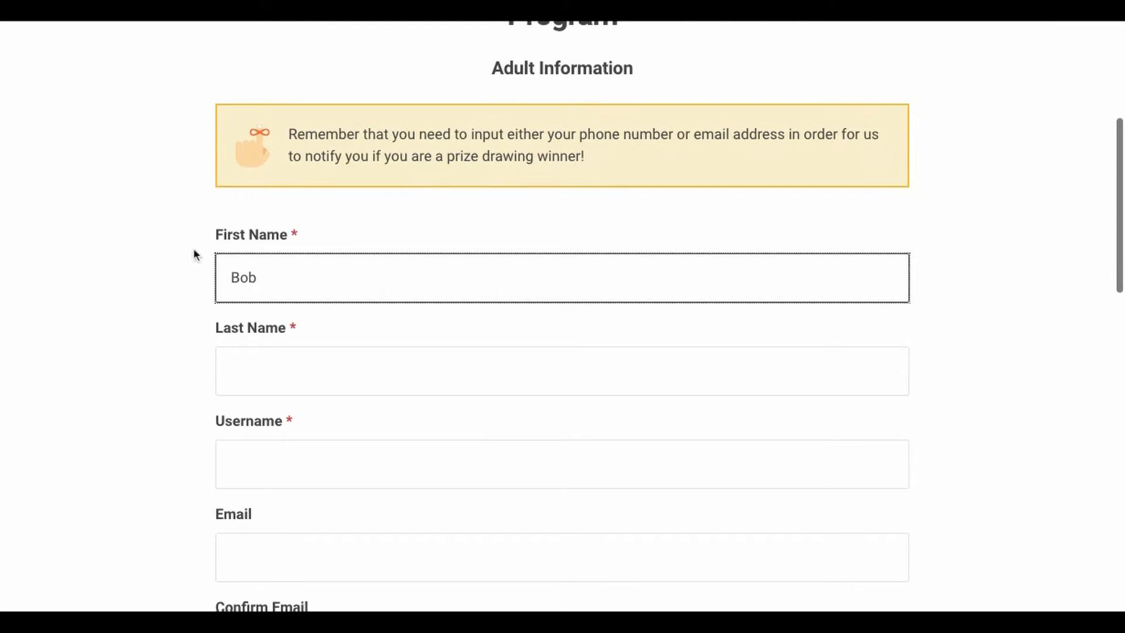
type("R")
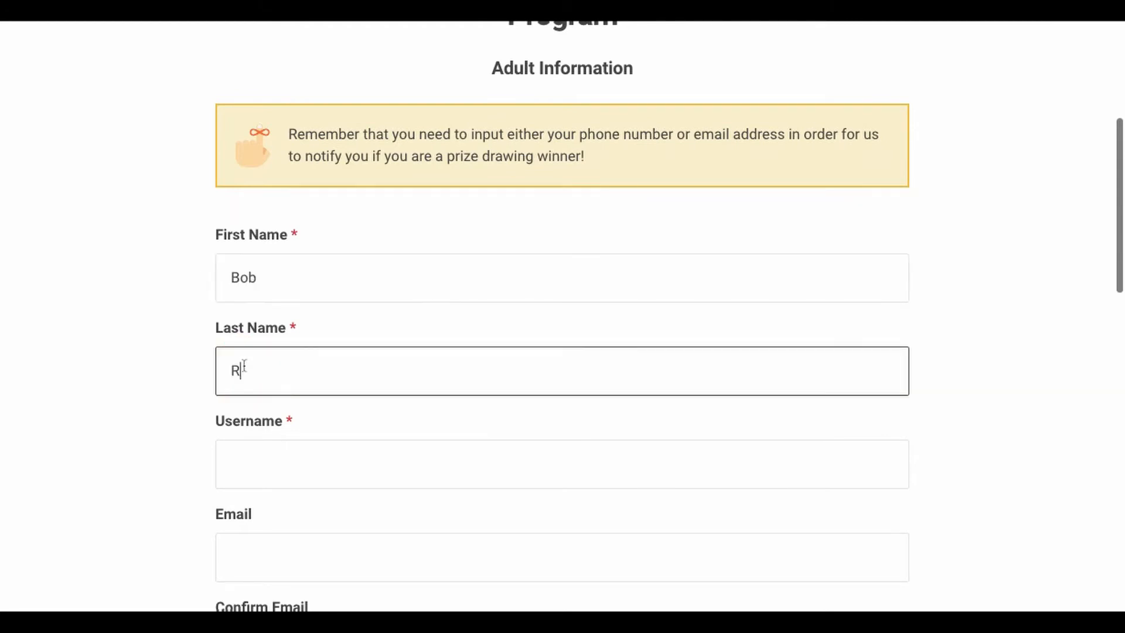
type("oss")
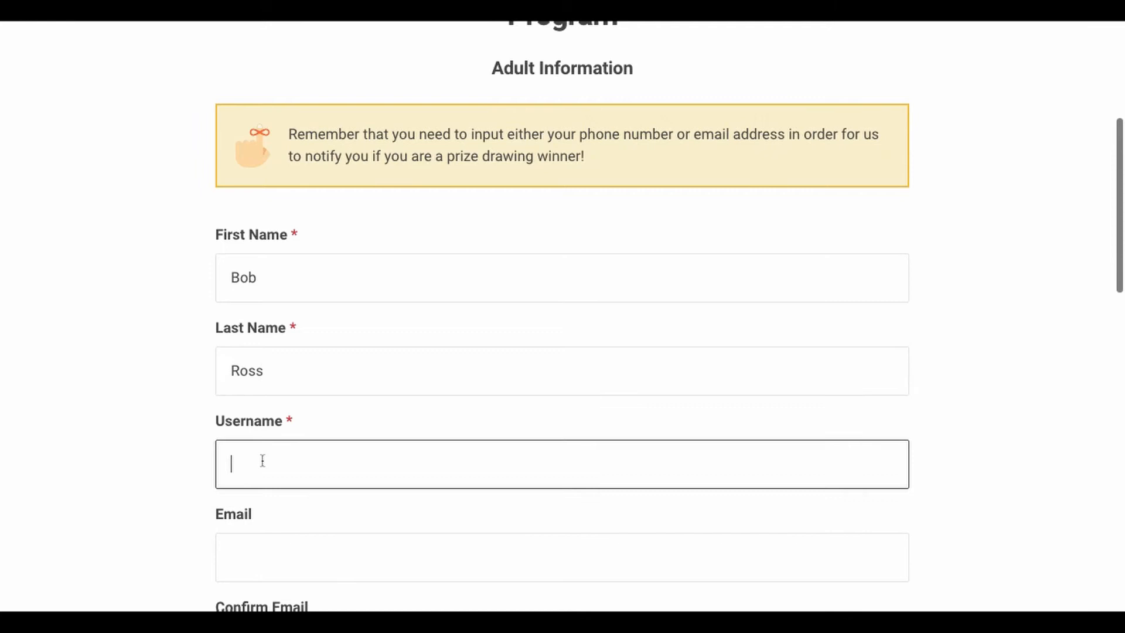
mouse_move(347, 429)
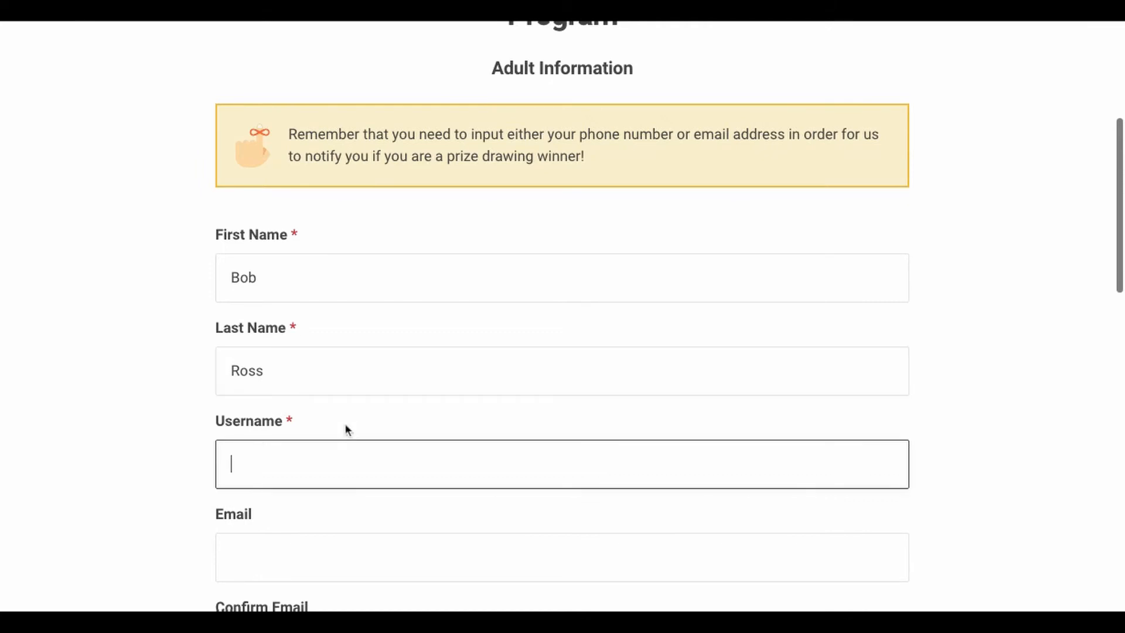
type("BRoss")
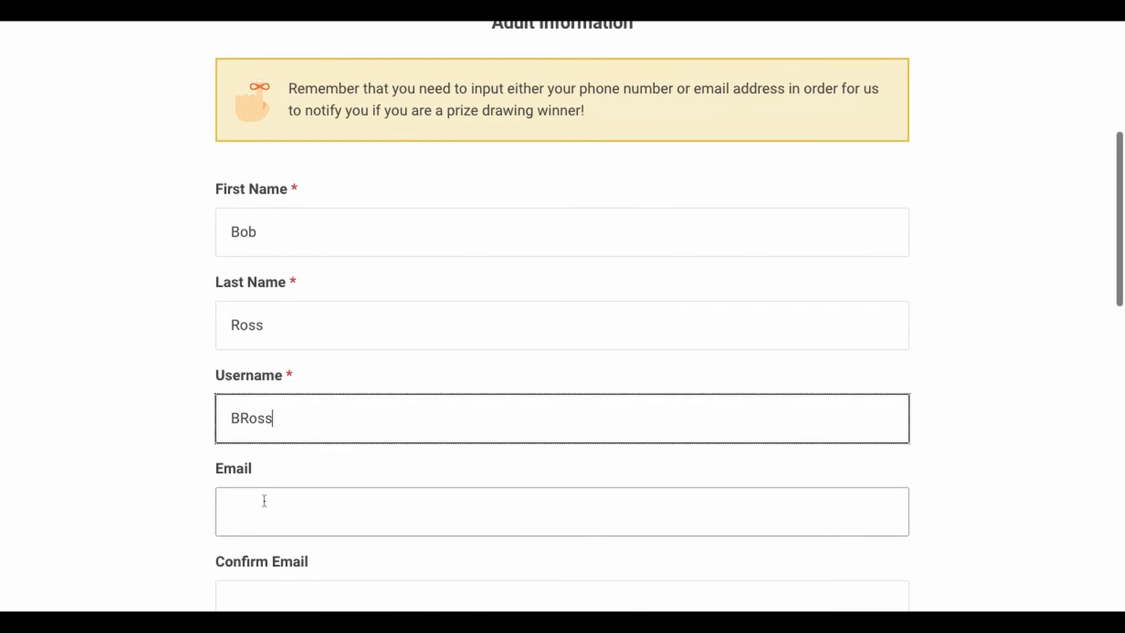
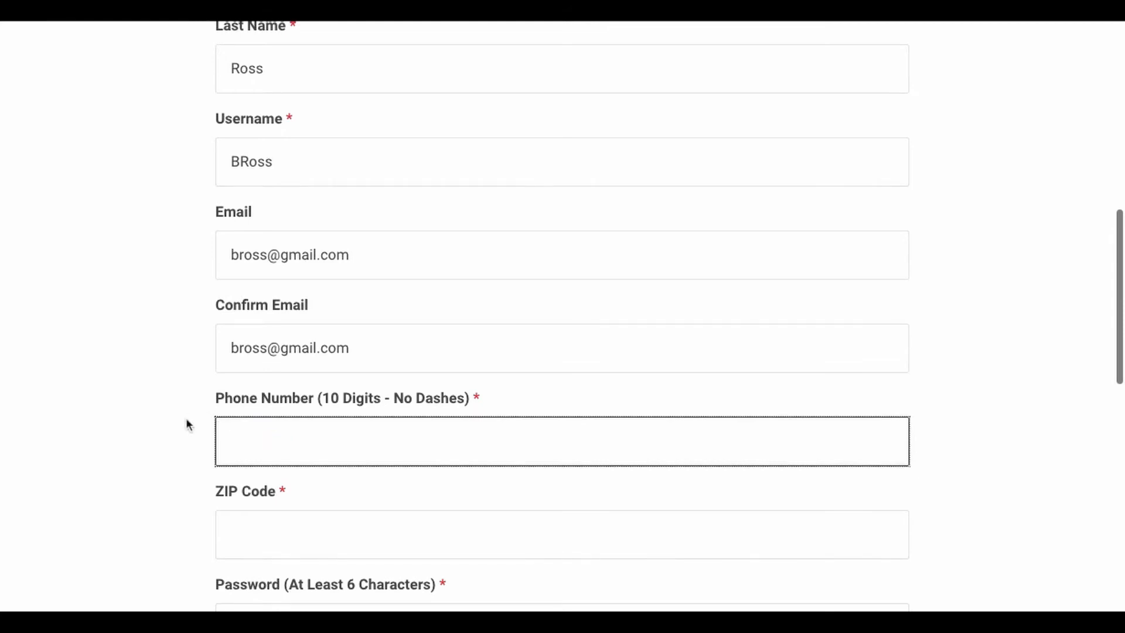
type("97")
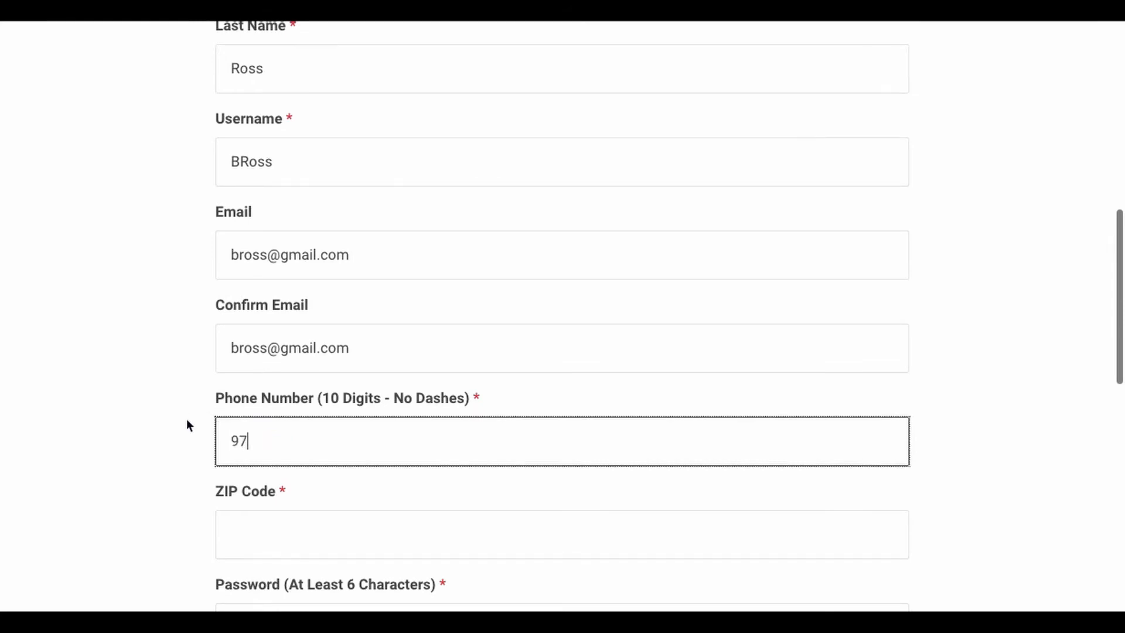
type("31234567")
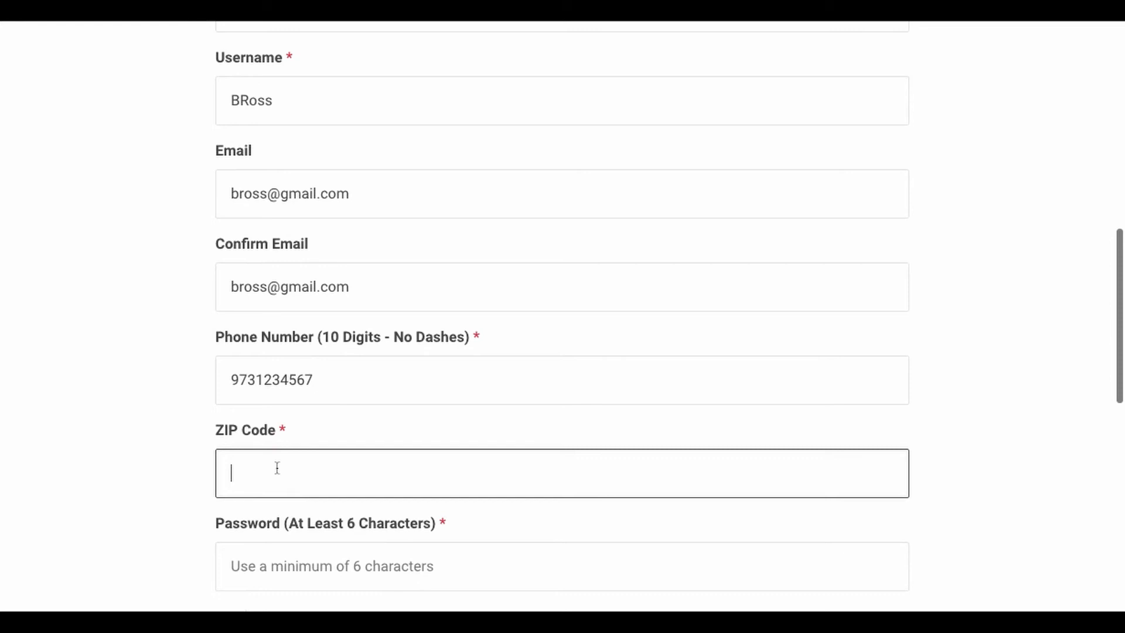
type("07009")
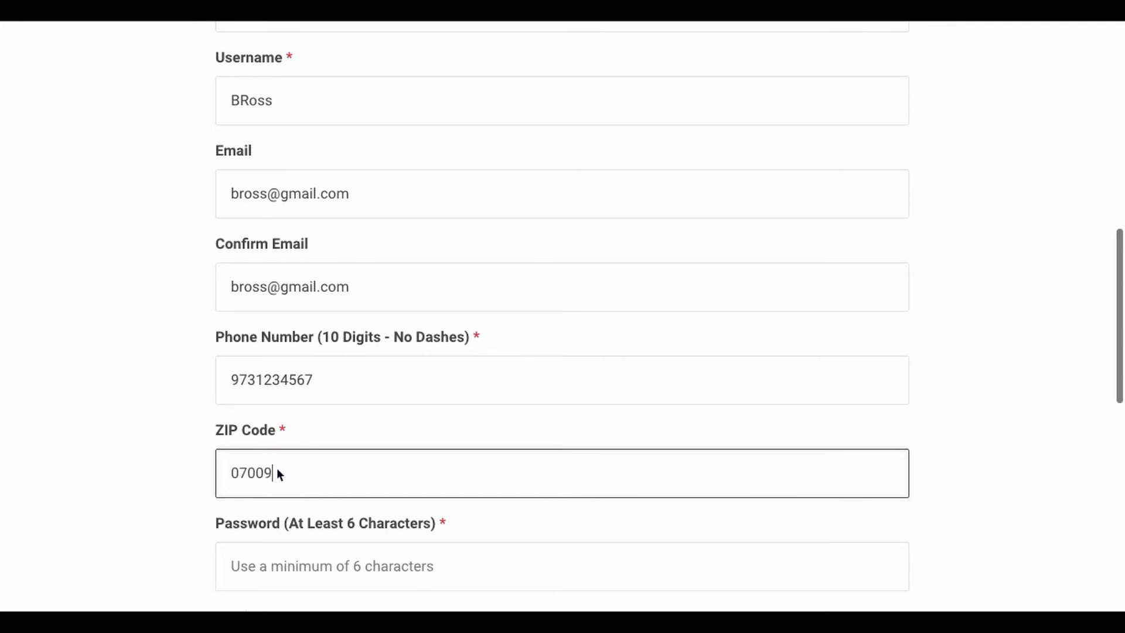
scroll("down", 3)
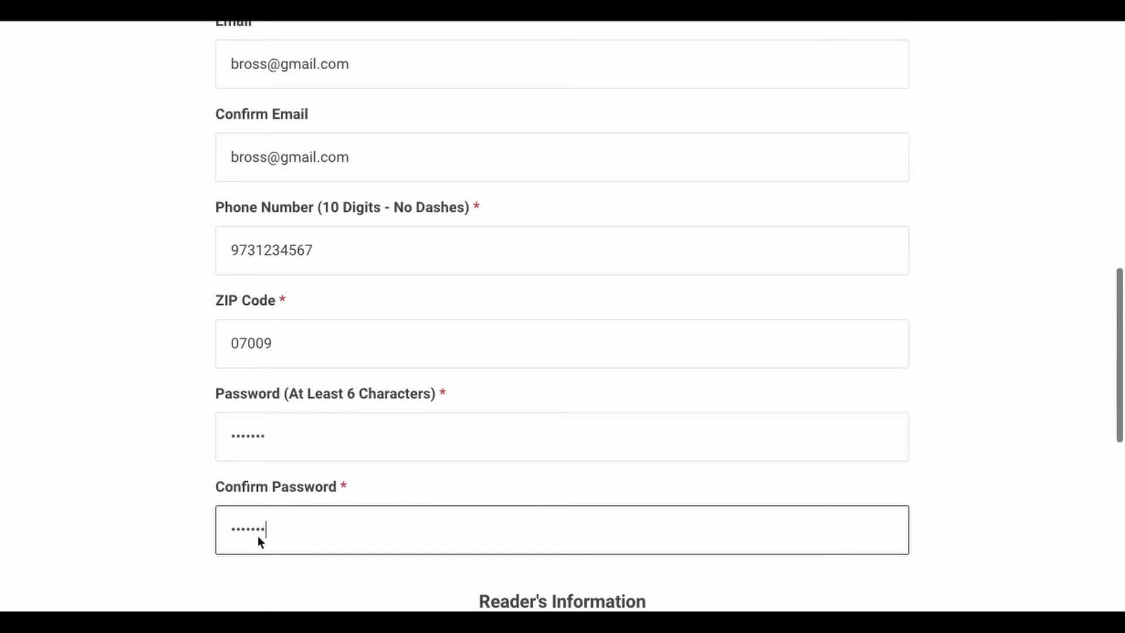
scroll("down", 3)
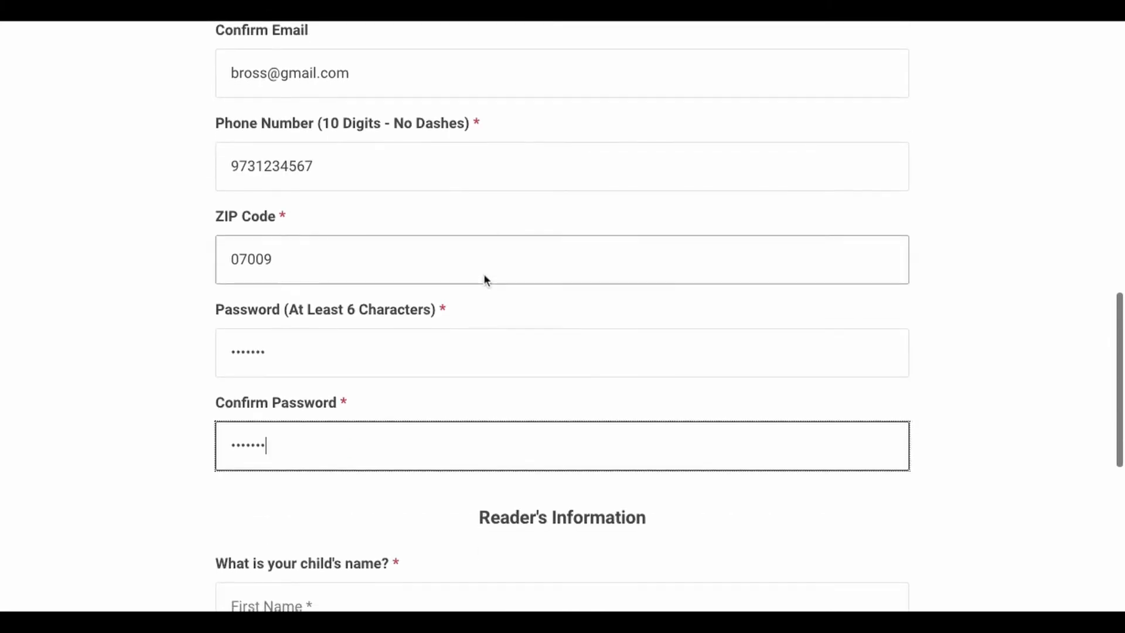
scroll("down", 3)
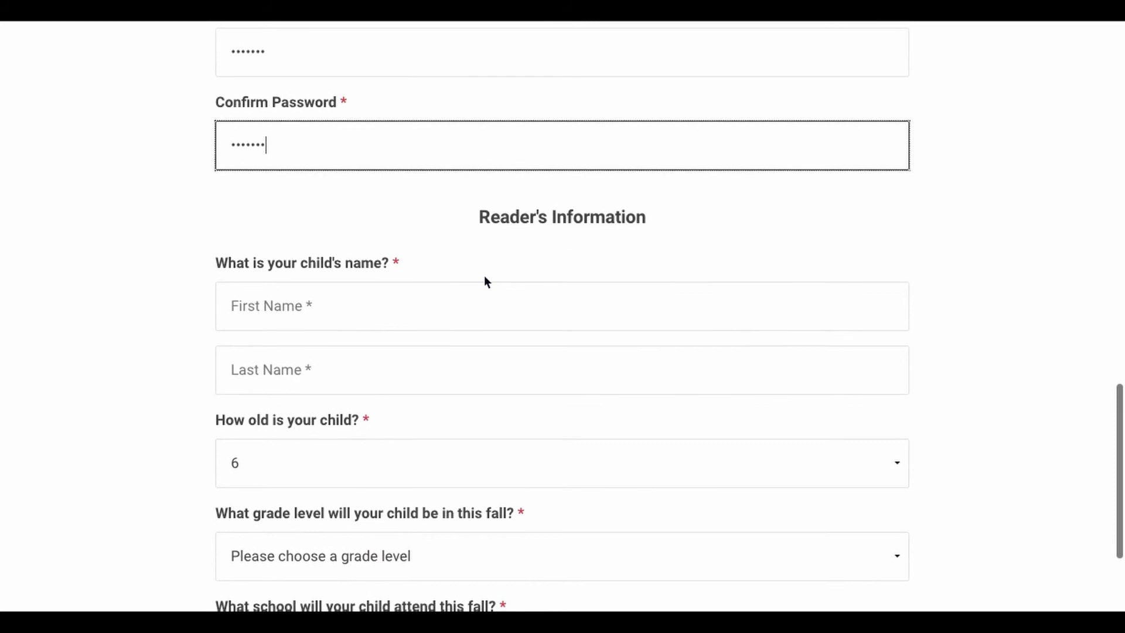
- Enter the child John Smith, age 8½, going into 3rd Grade
scroll("down", 3)
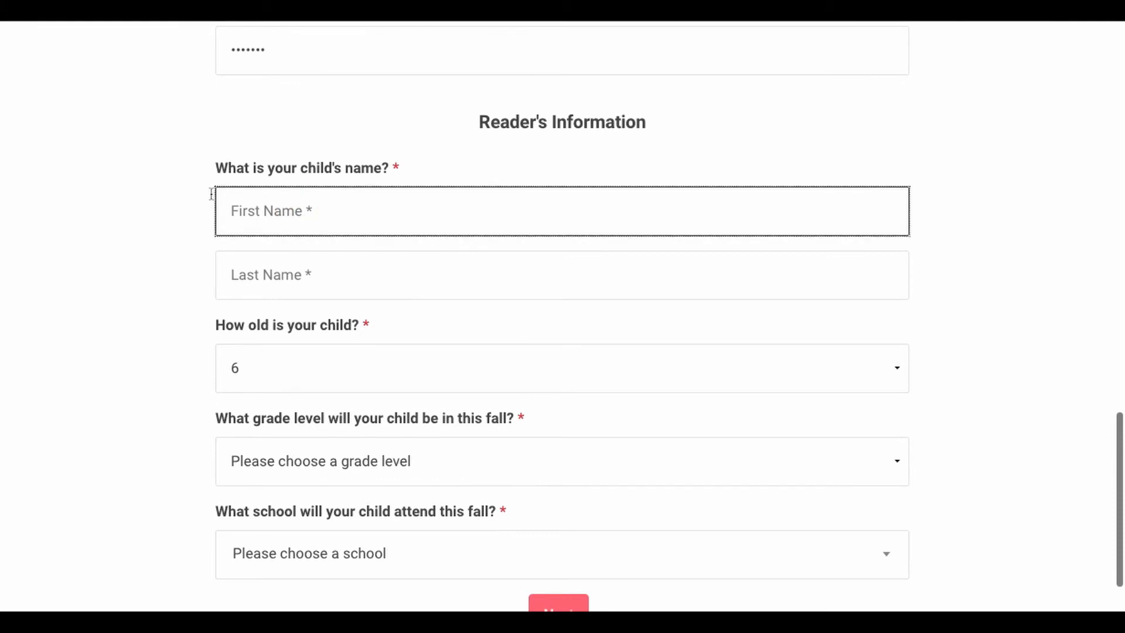
mouse_move(170, 151)
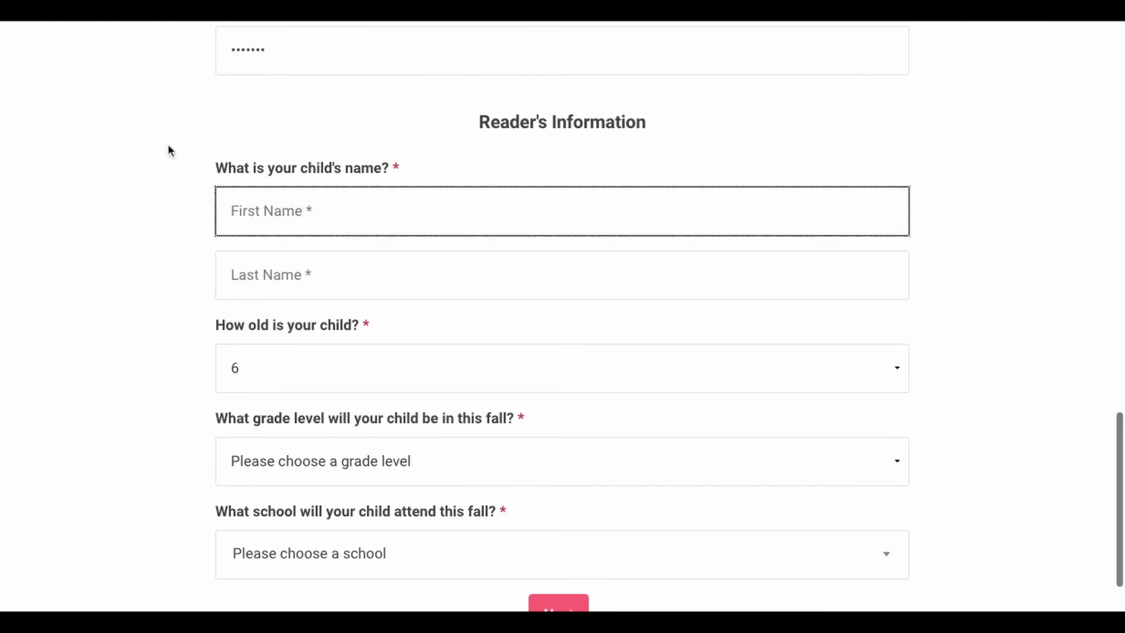
type("John")
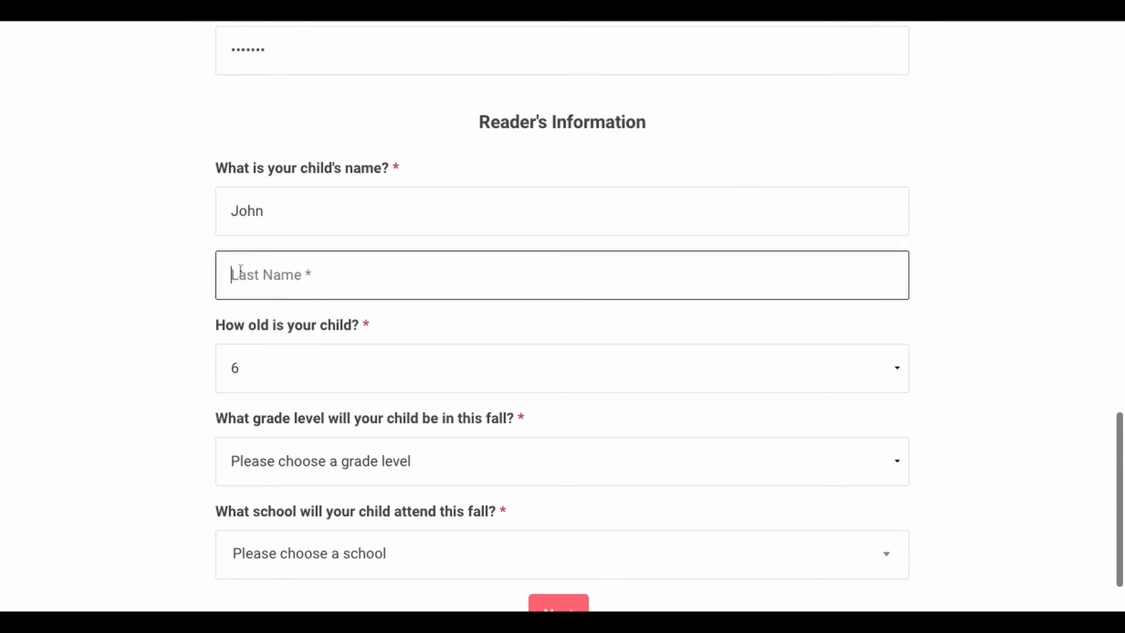
type("Smith")
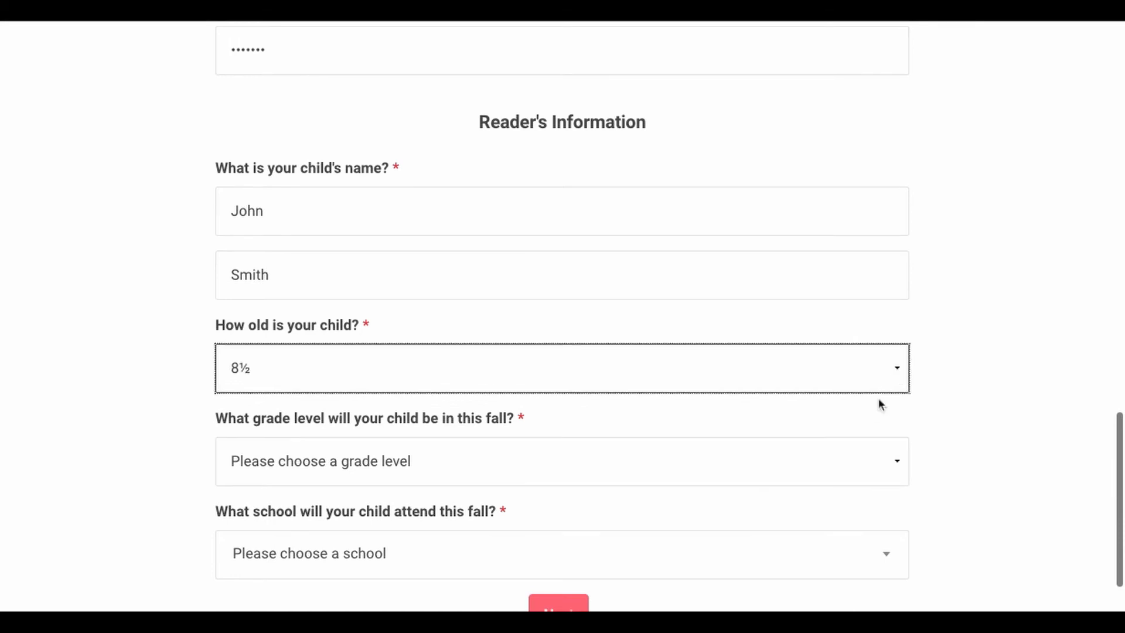
scroll("up", 3)
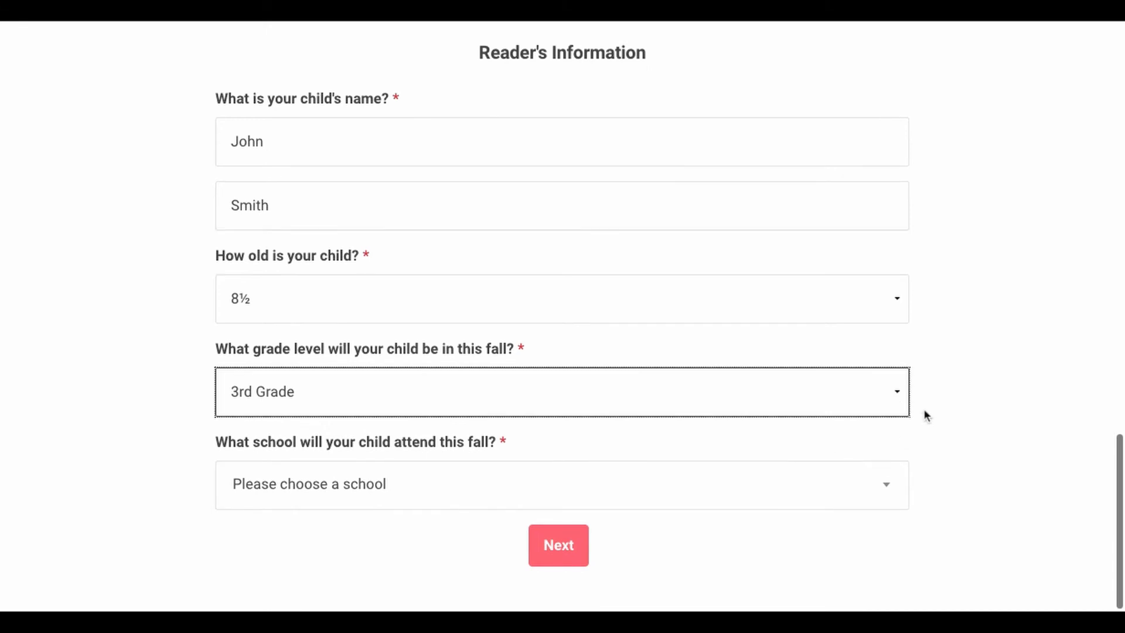
- Set John's school to Other and submit his reader information
left_click(885, 484)
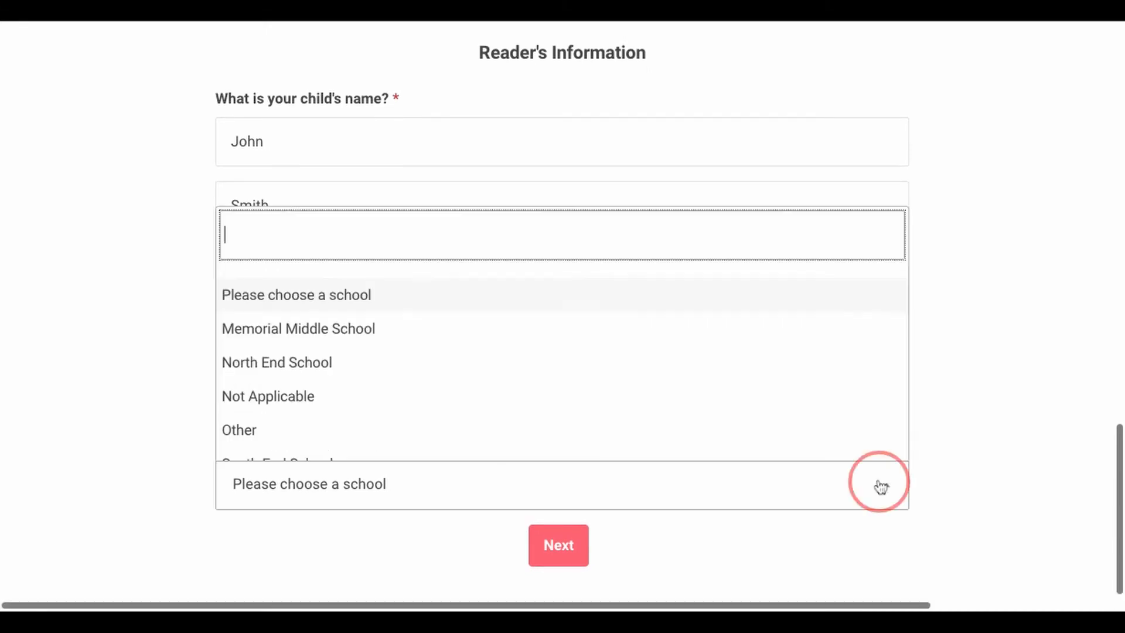
mouse_move(786, 384)
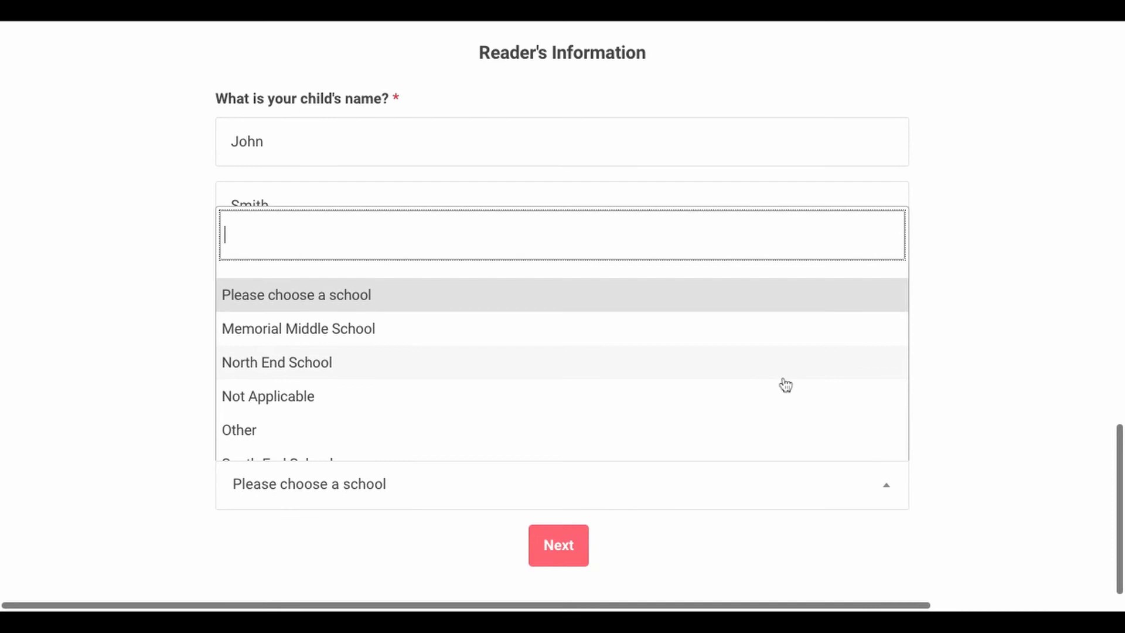
scroll("down", 3)
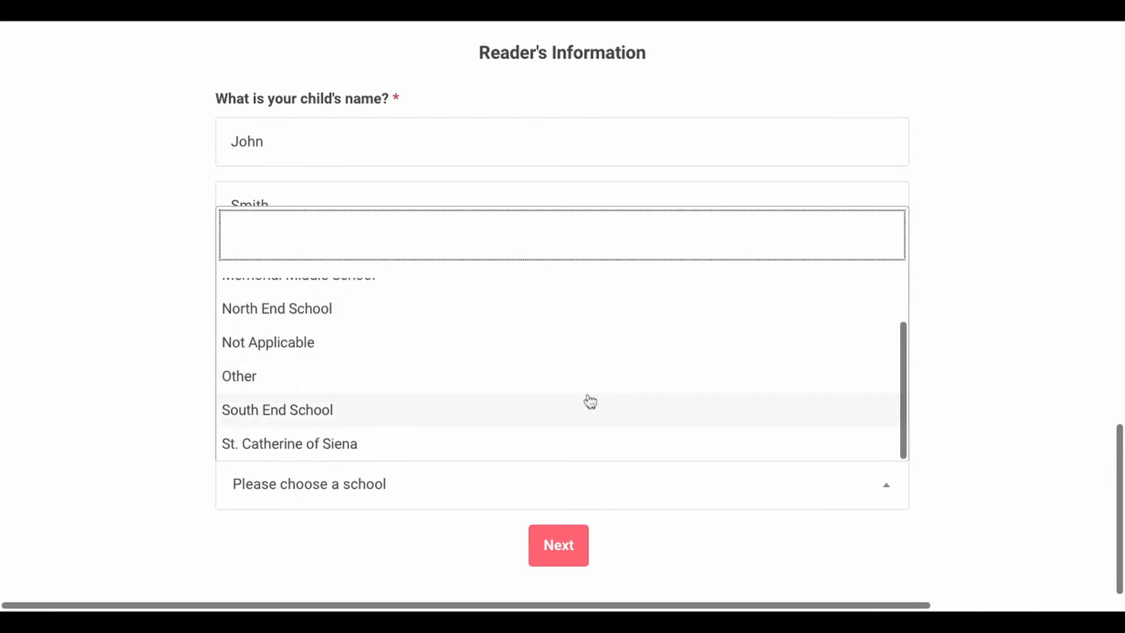
left_click(239, 376)
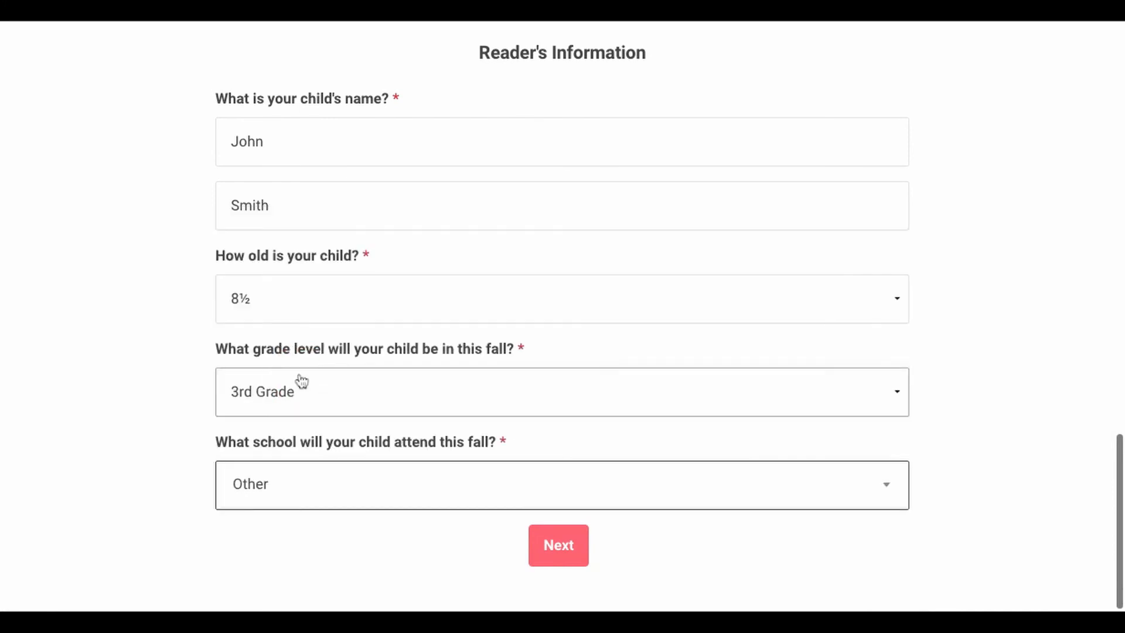
left_click(558, 546)
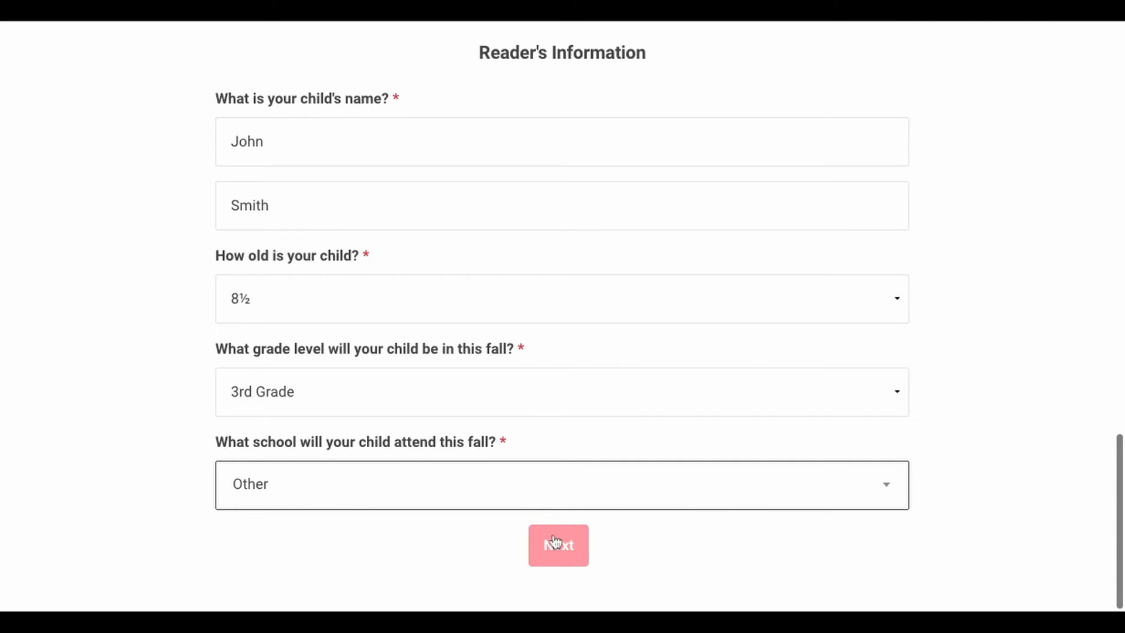
left_click(558, 545)
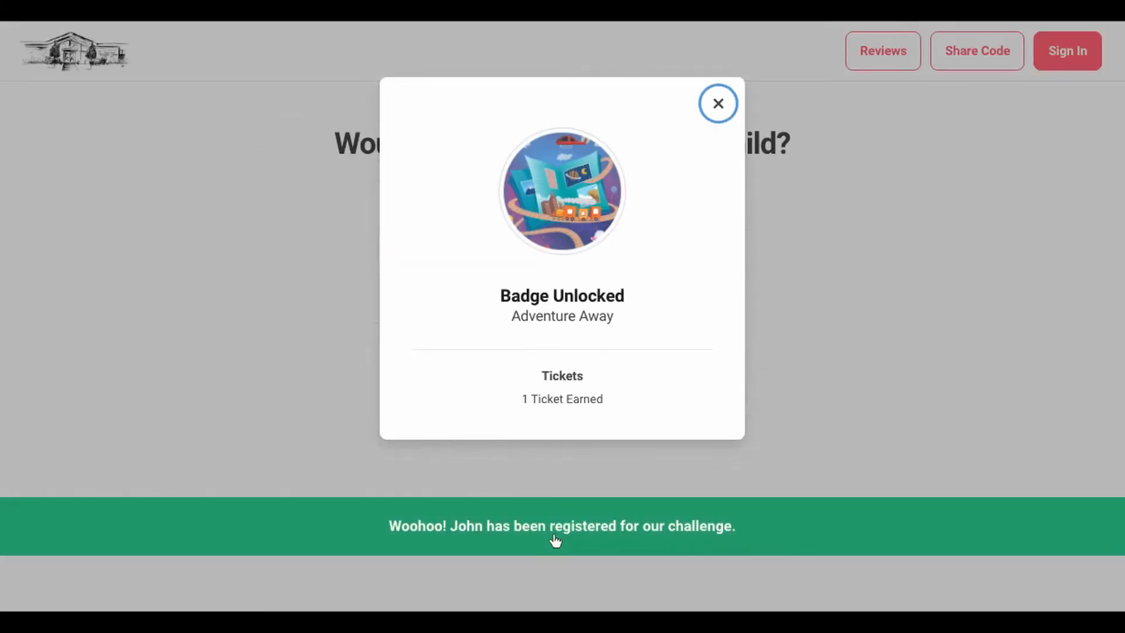
mouse_move(629, 360)
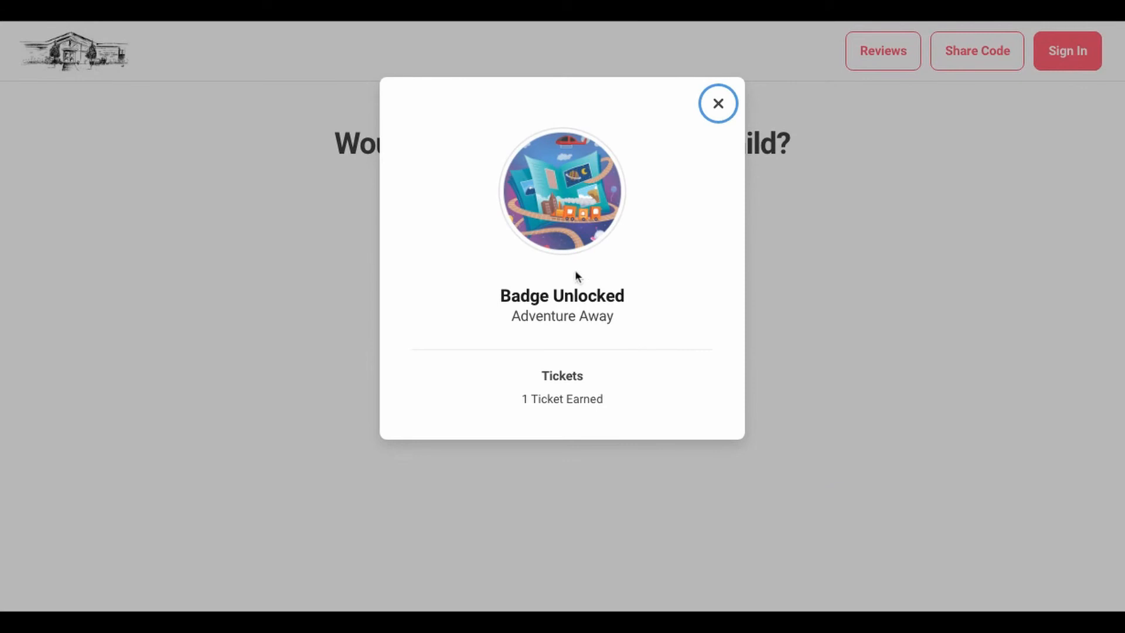
mouse_move(535, 210)
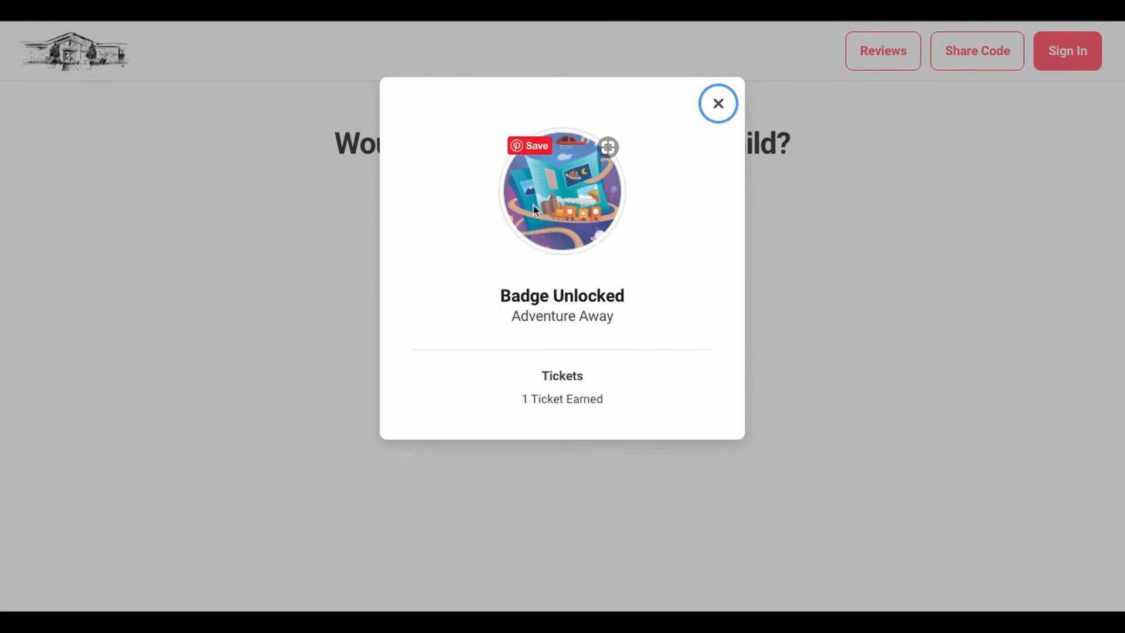
mouse_move(568, 413)
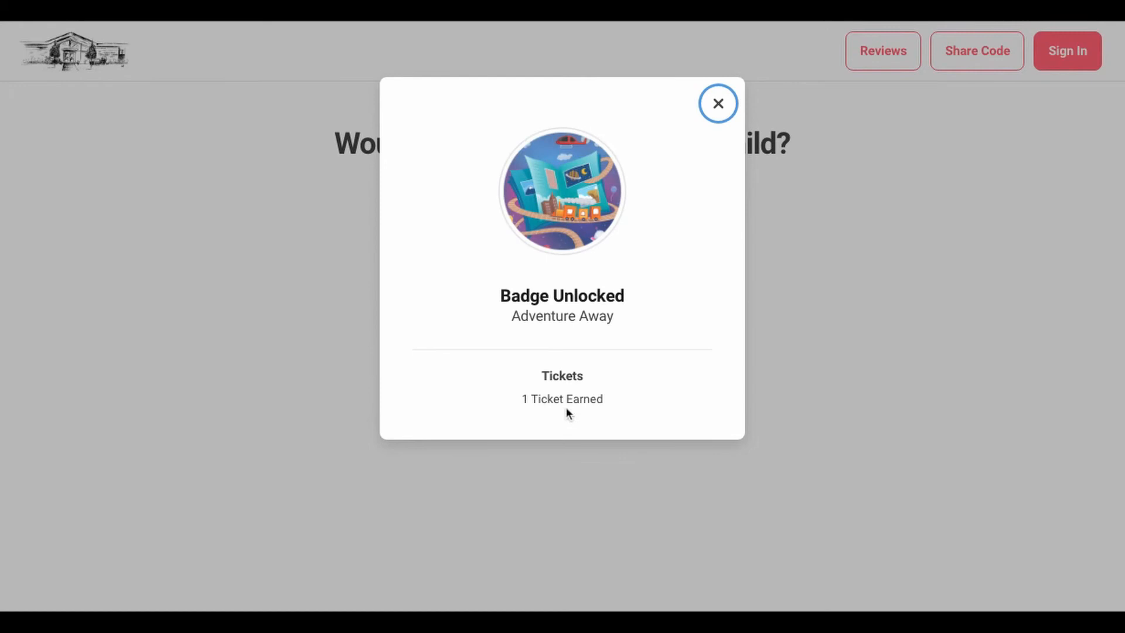
mouse_move(717, 103)
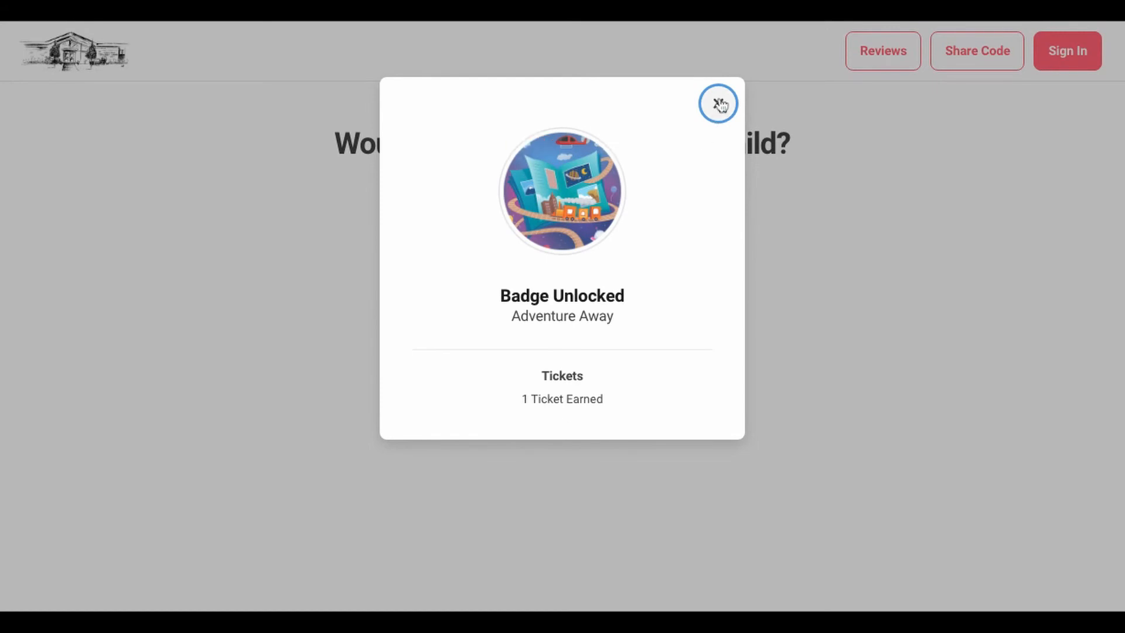
- Close the Adventure Away Badge Unlocked popup
left_click(717, 103)
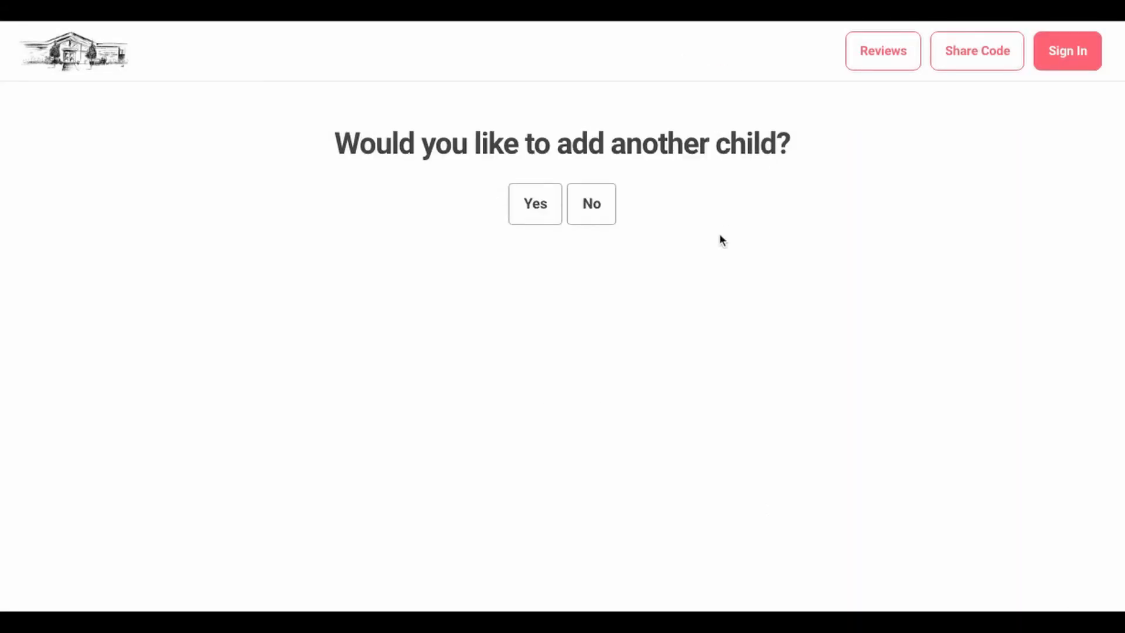
mouse_move(412, 186)
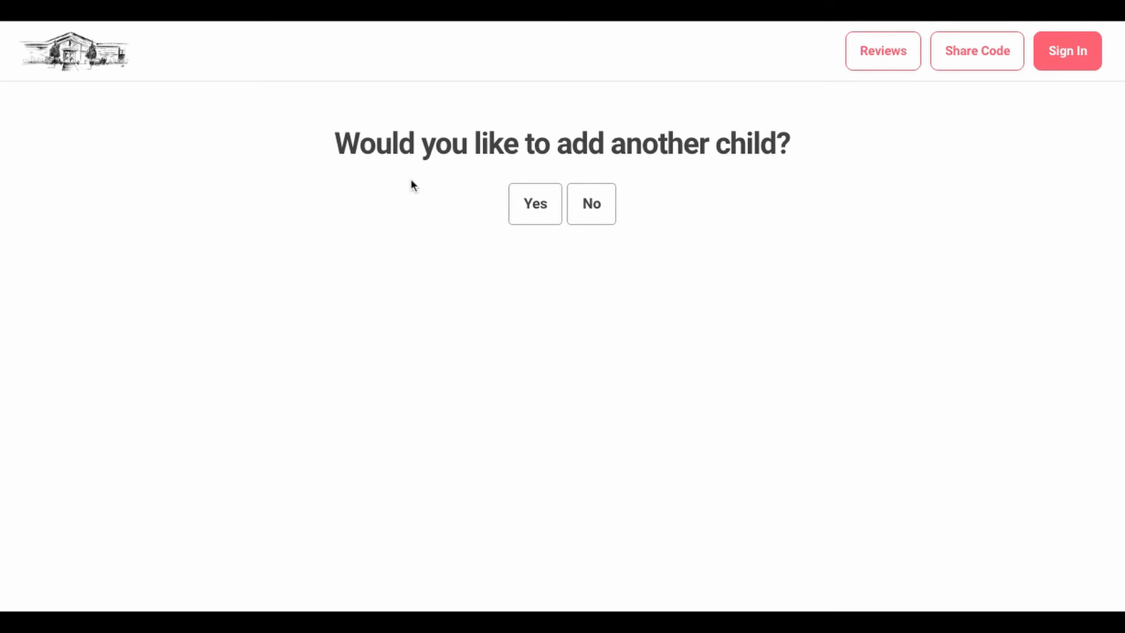
mouse_move(567, 236)
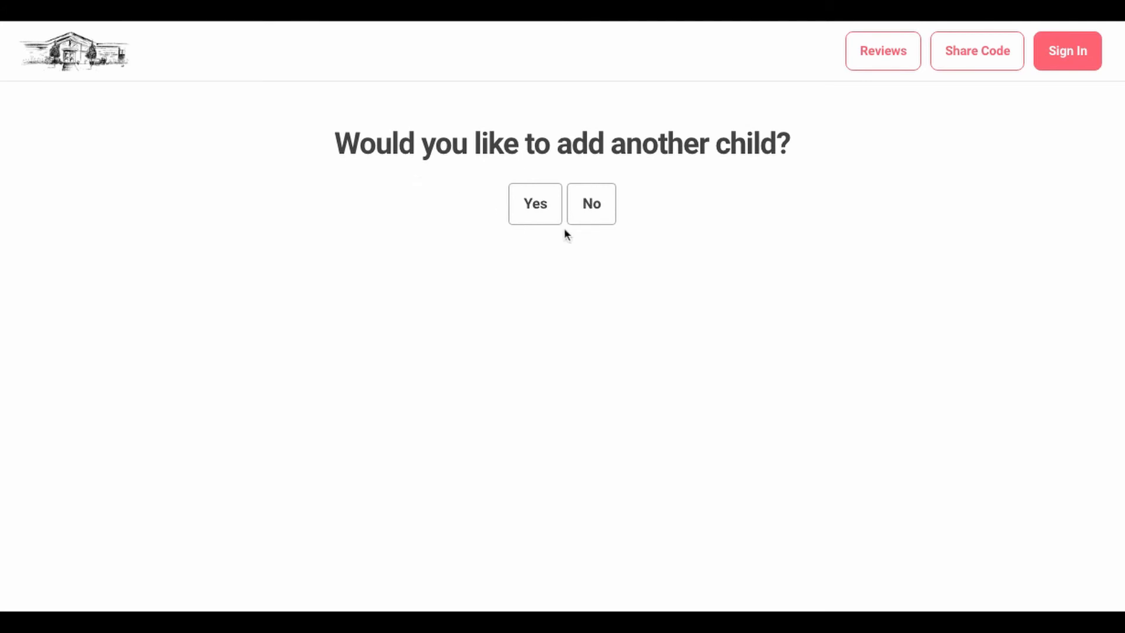
- Answer No to adding another child and Yes to registering yourself
left_click(591, 204)
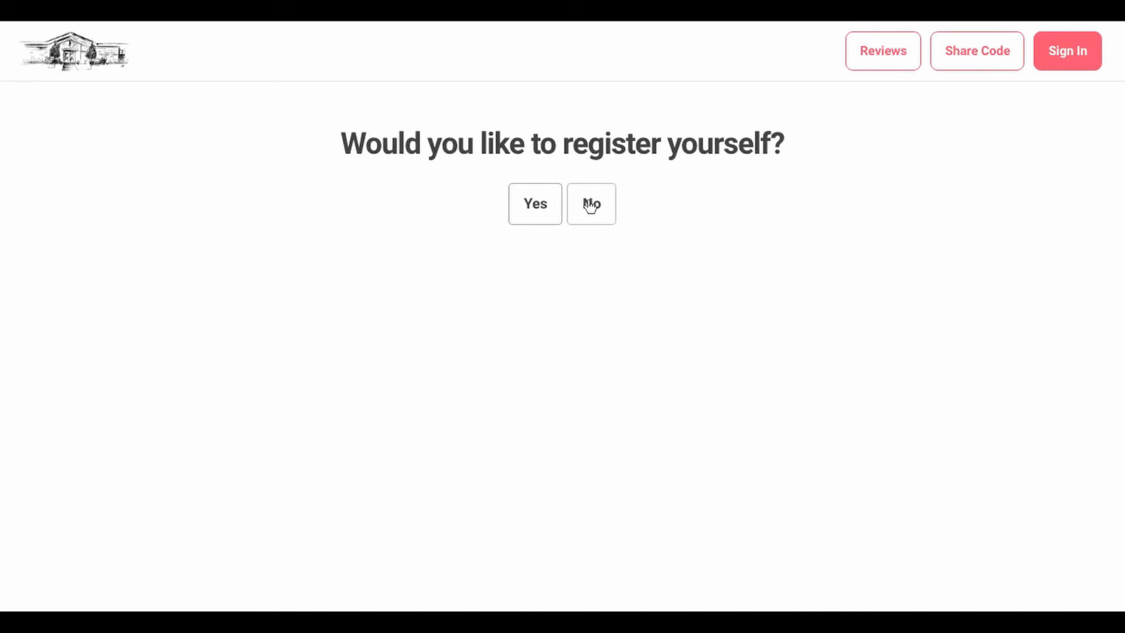
mouse_move(424, 159)
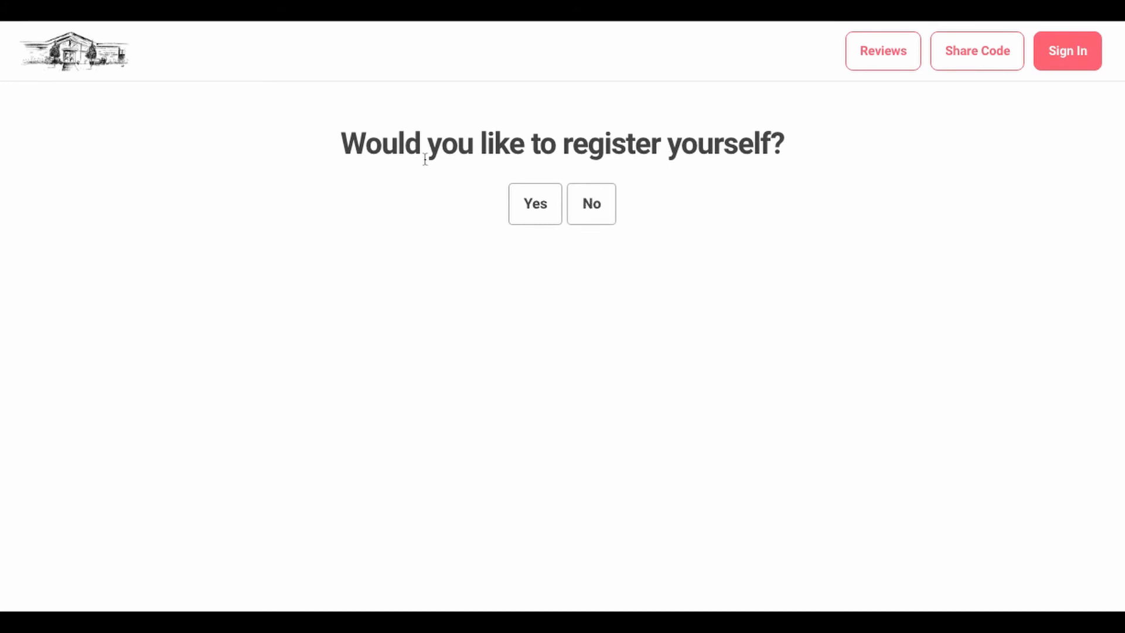
mouse_move(704, 154)
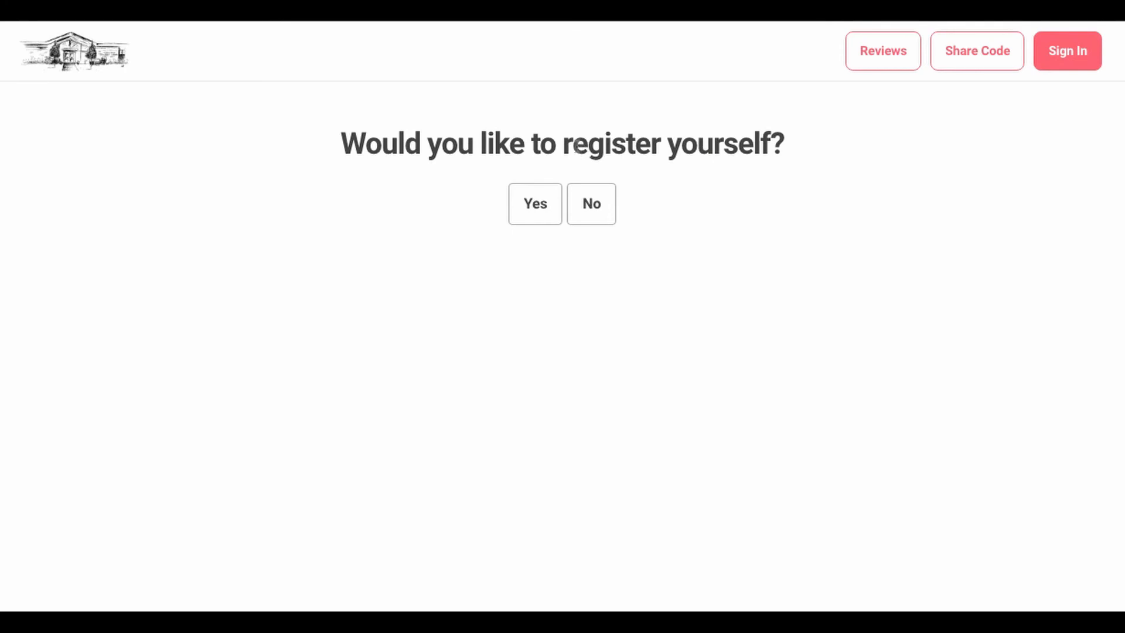
left_click(534, 204)
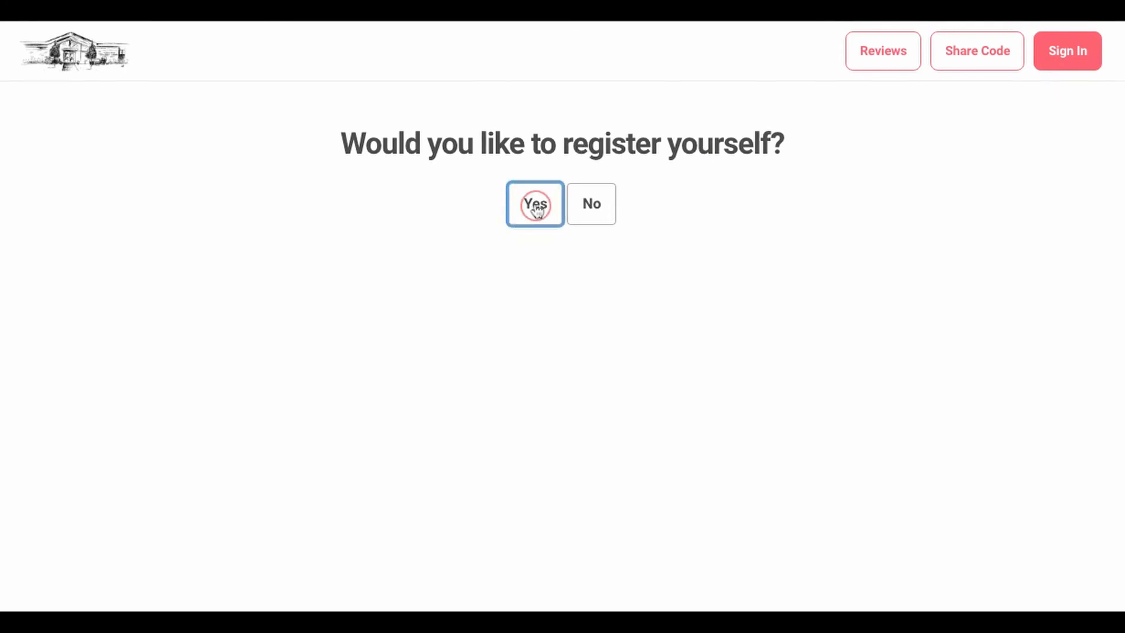
- Submit your own registration with age 46, grade Adult and school Not Applicable
left_click(534, 203)
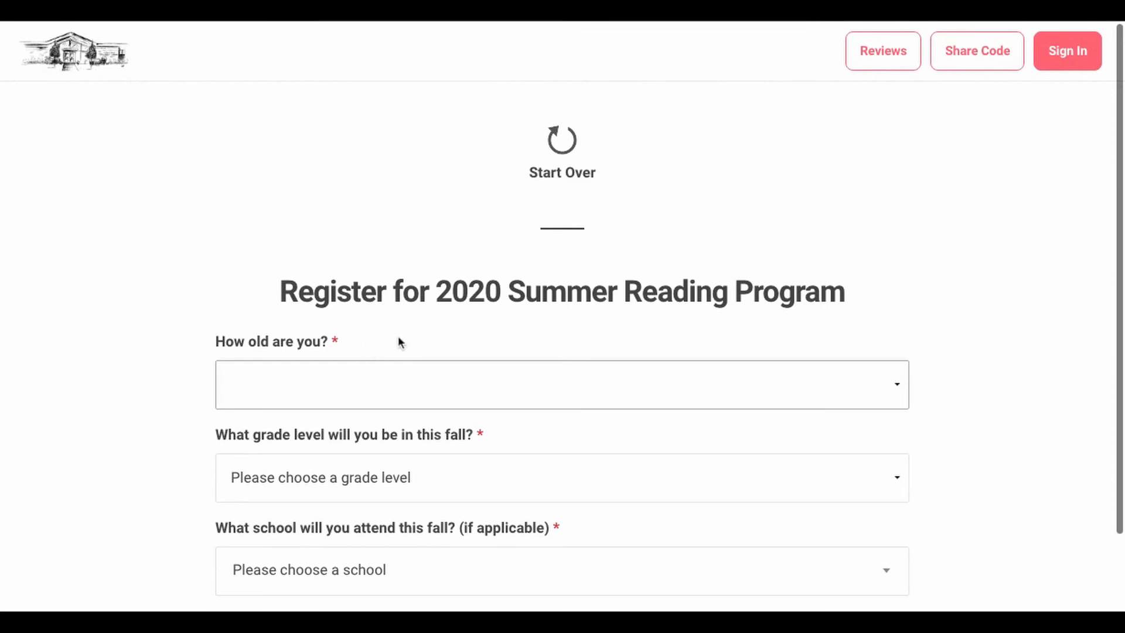
mouse_move(864, 388)
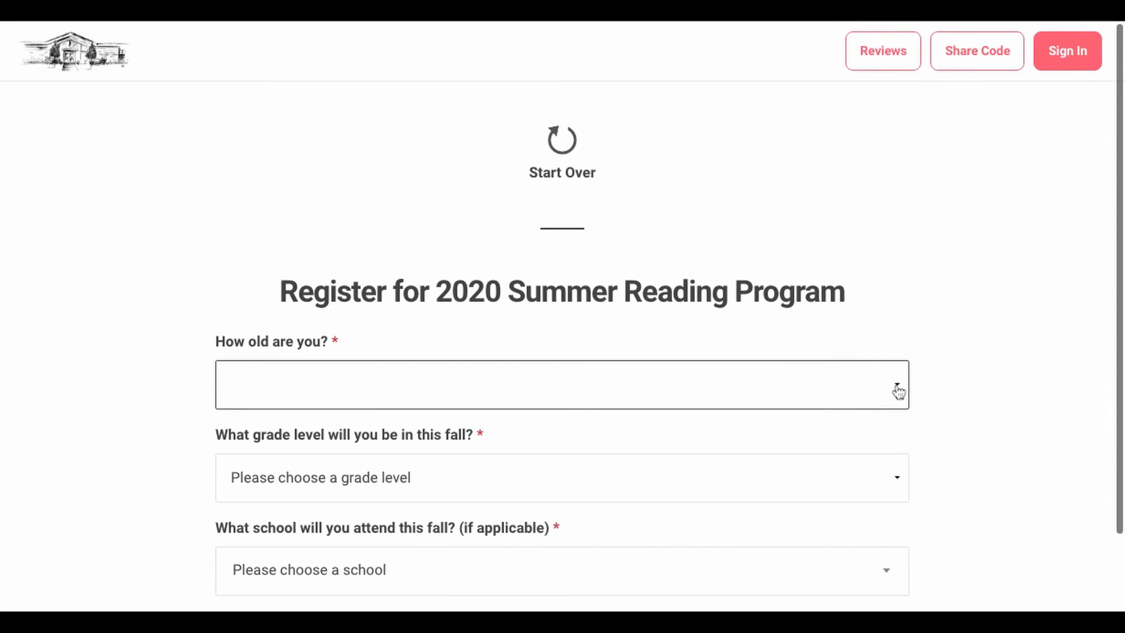
type("46")
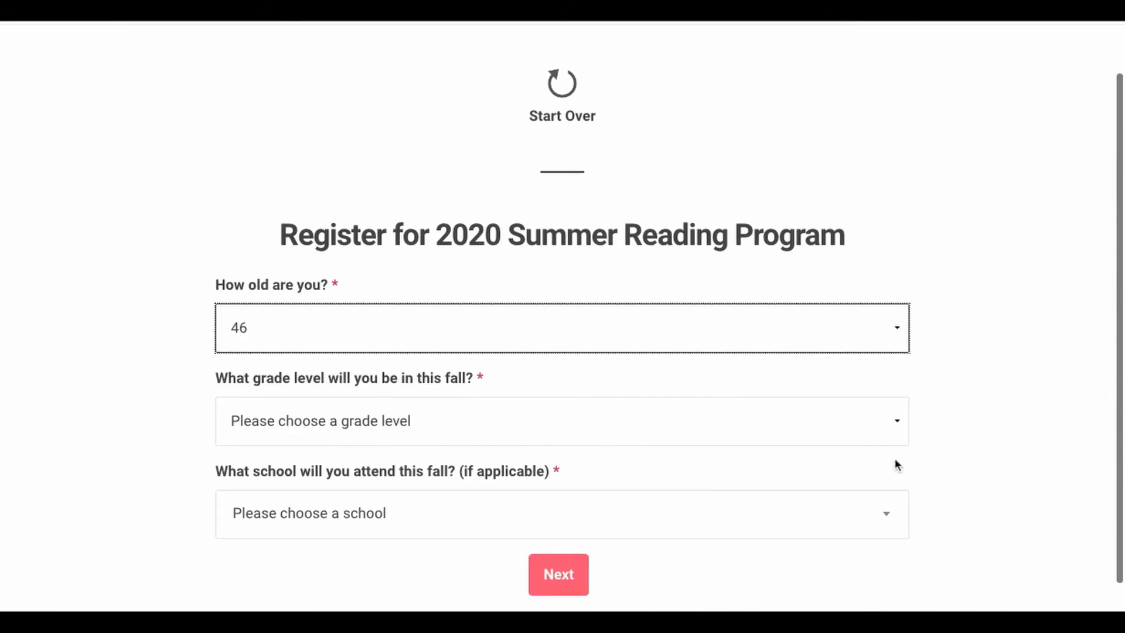
mouse_move(897, 431)
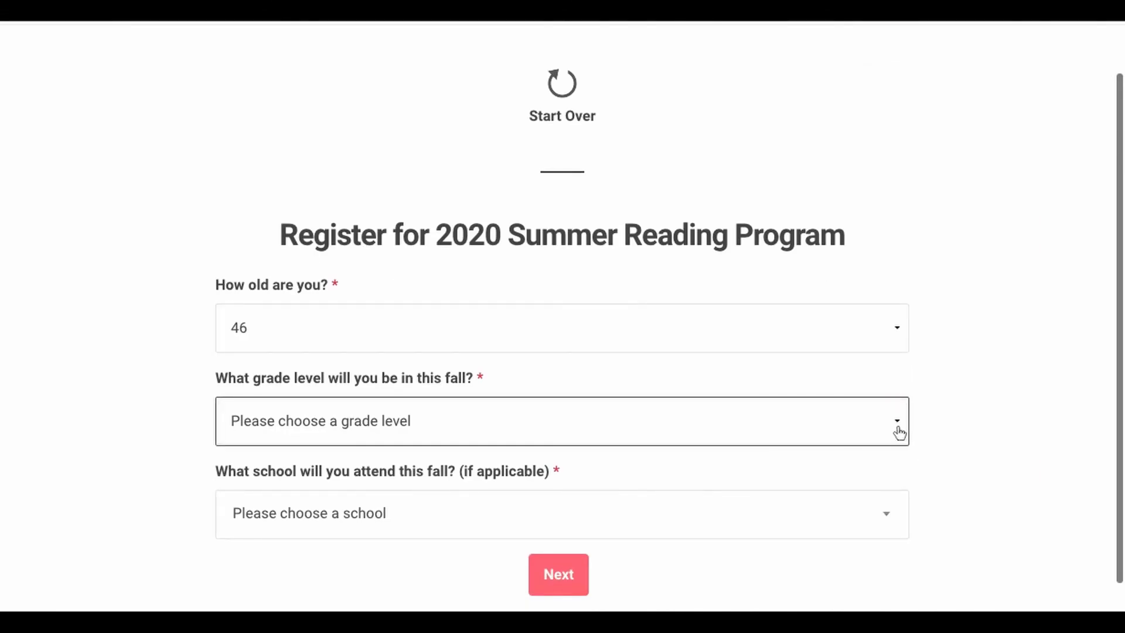
left_click(562, 420)
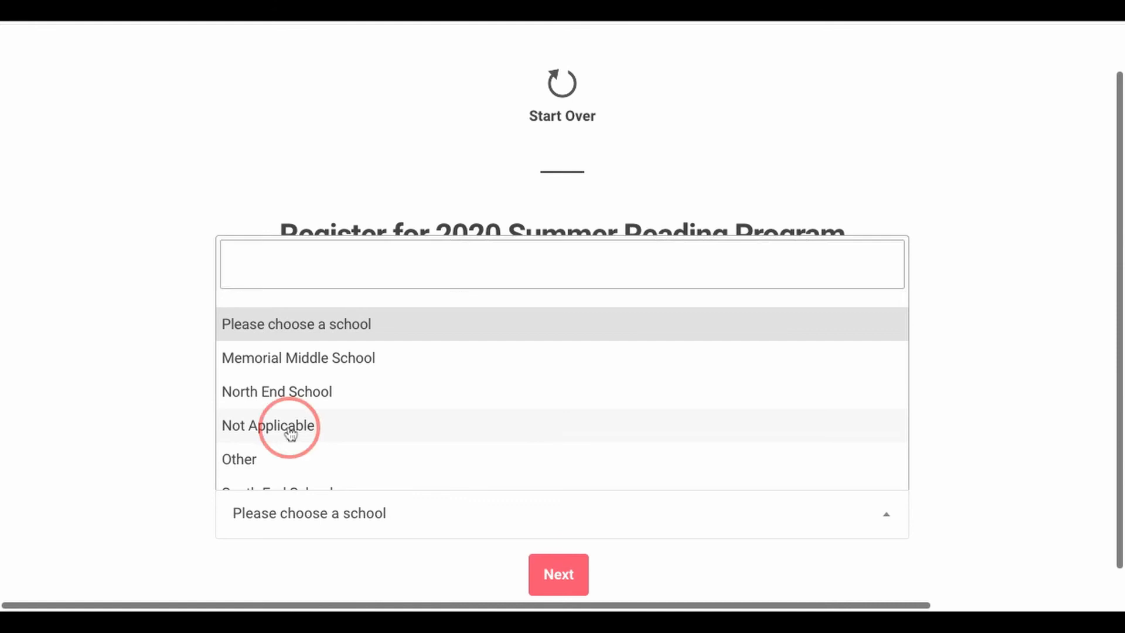
left_click(268, 426)
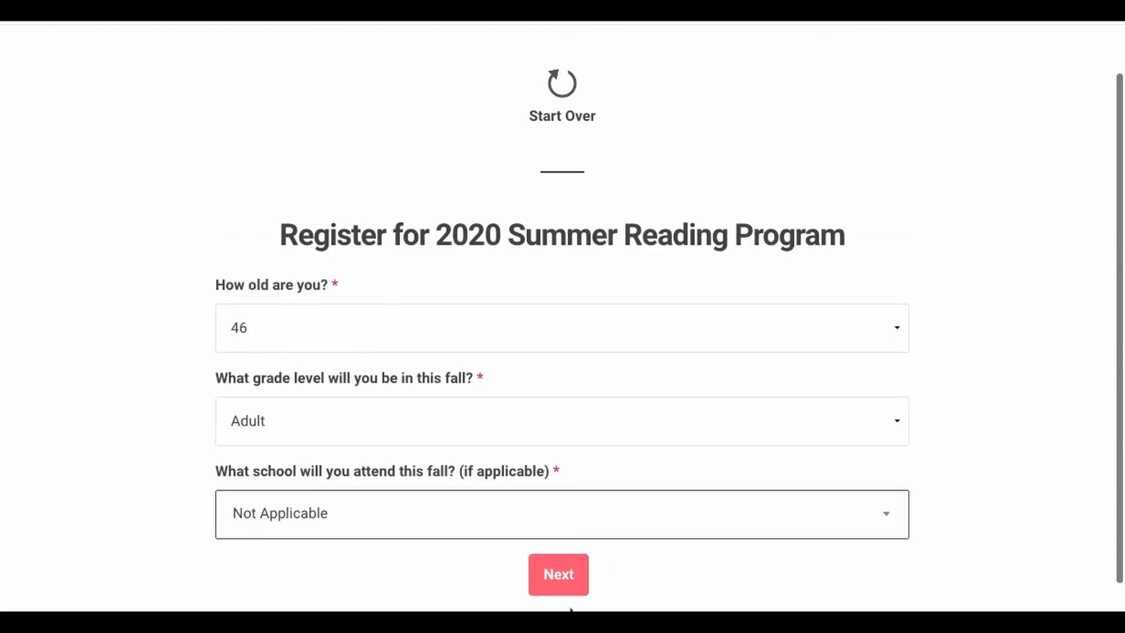
left_click(562, 574)
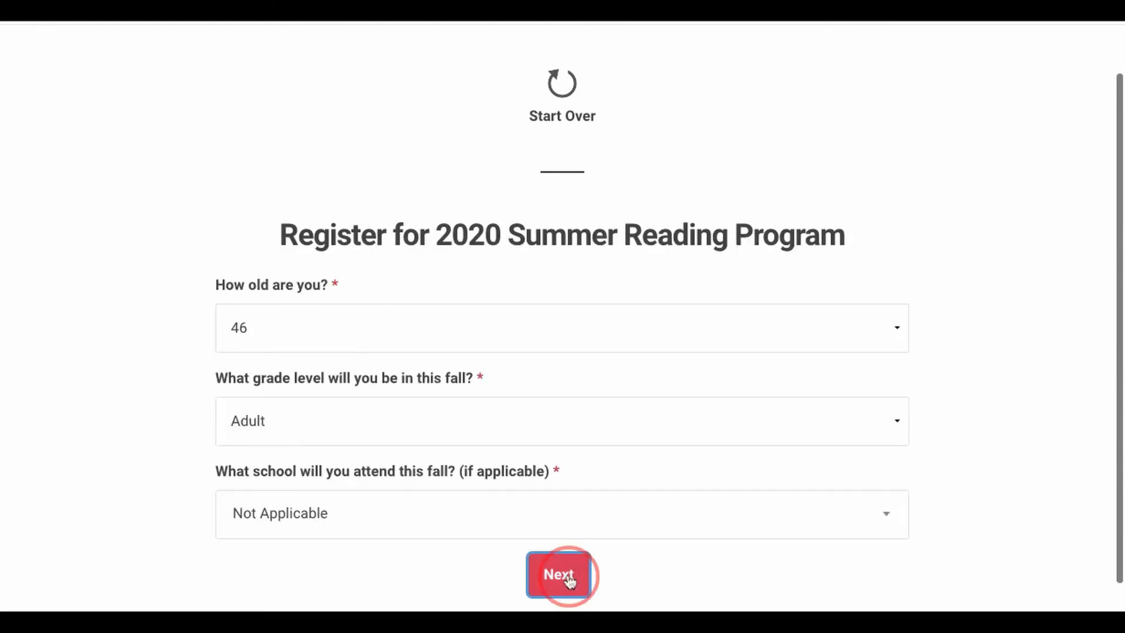
- Resubmit so the all-set message and Choose Your Adventure badge appear
left_click(562, 576)
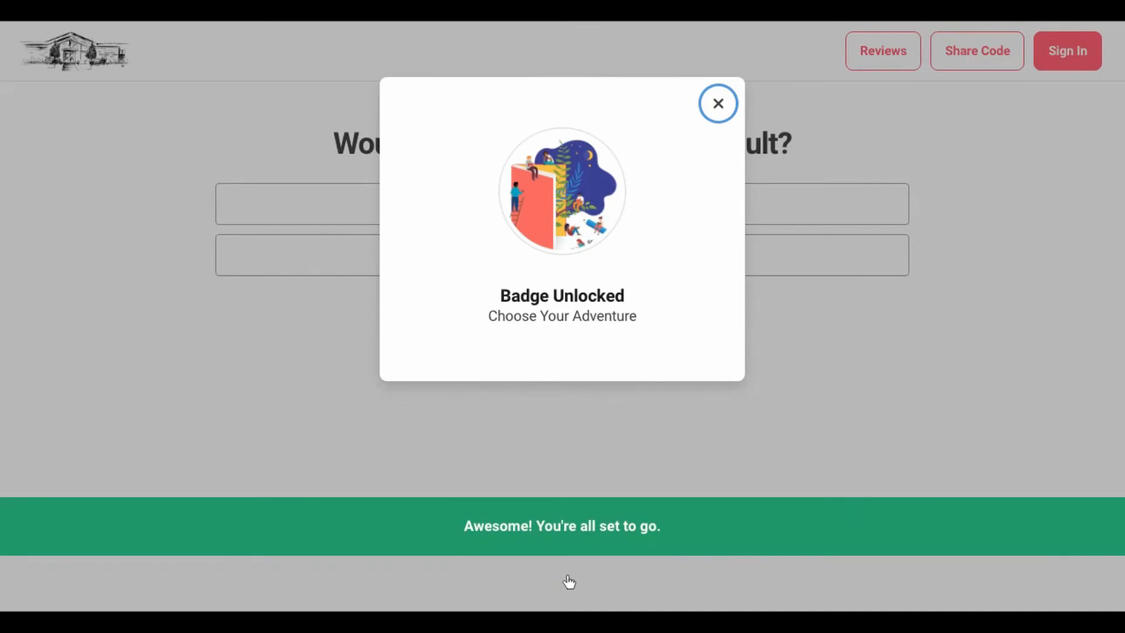
mouse_move(472, 453)
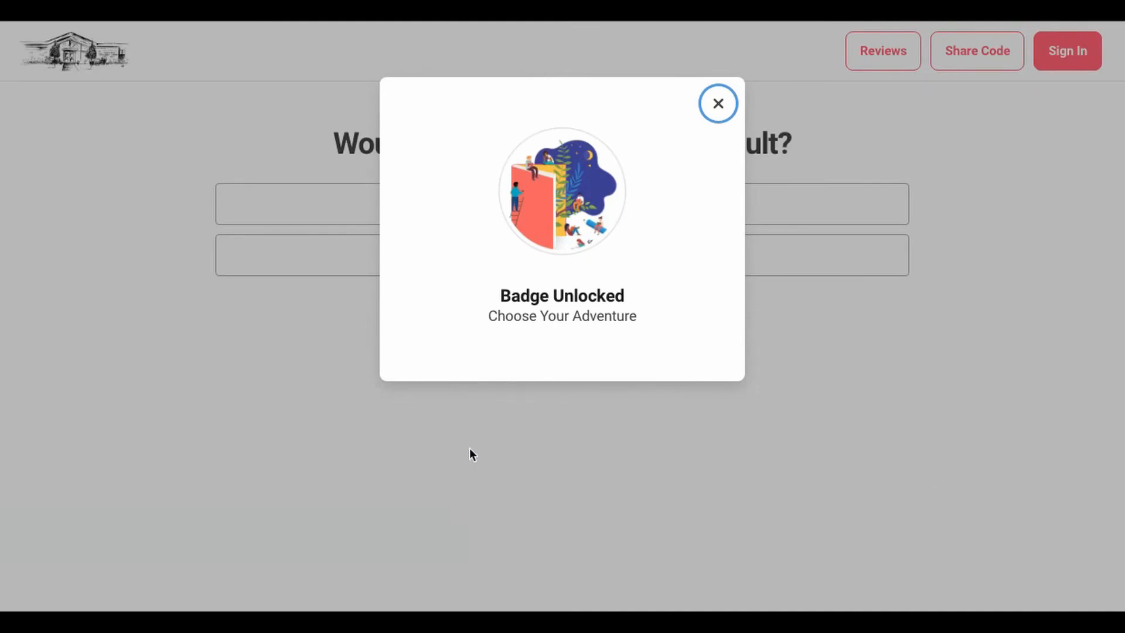
mouse_move(566, 282)
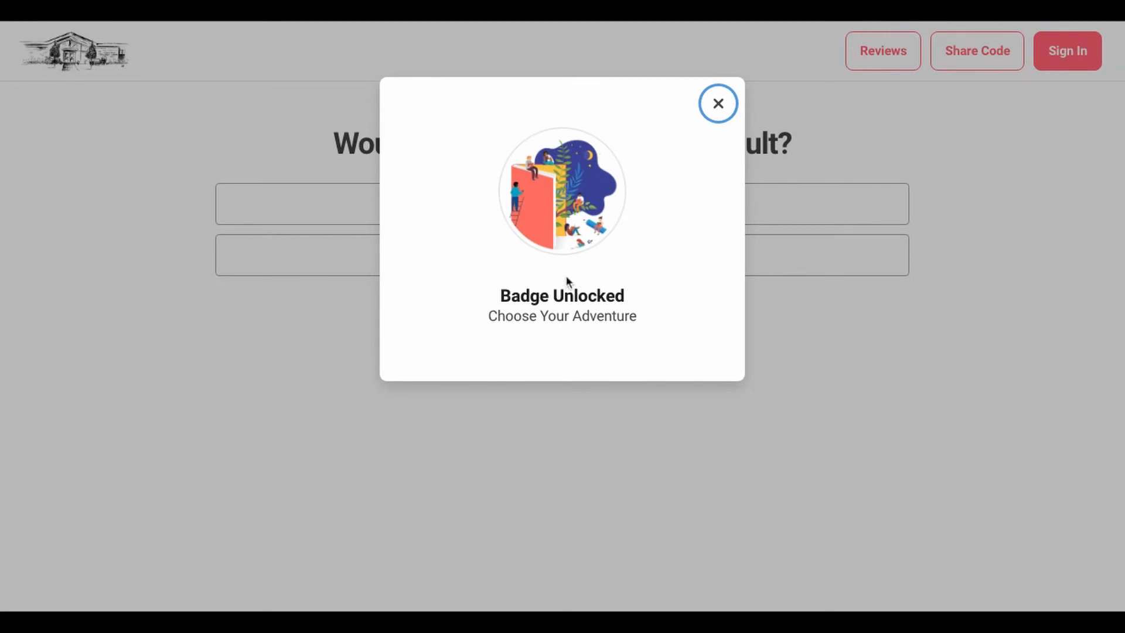
mouse_move(717, 103)
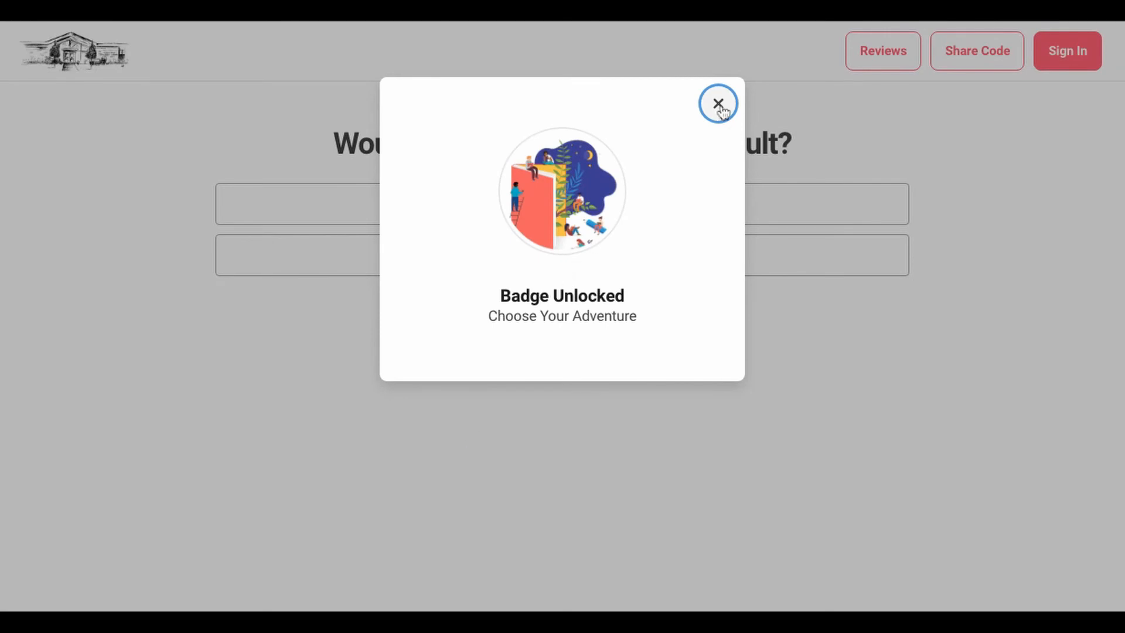
- Close the Choose Your Adventure badge popup and answer No to adding another adult
left_click(717, 103)
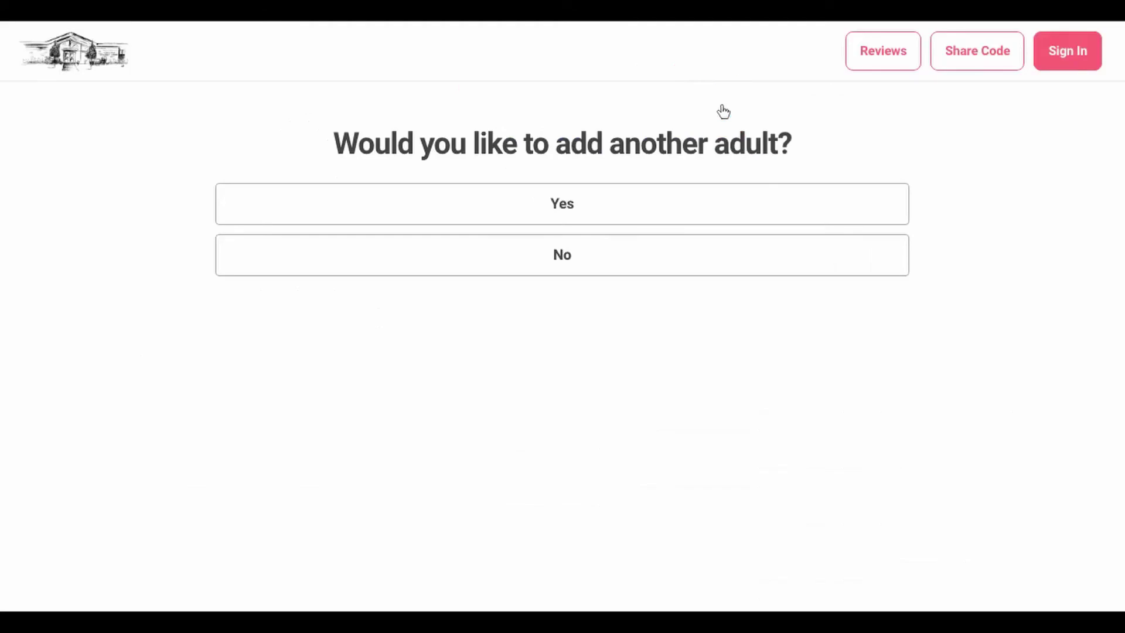
mouse_move(543, 212)
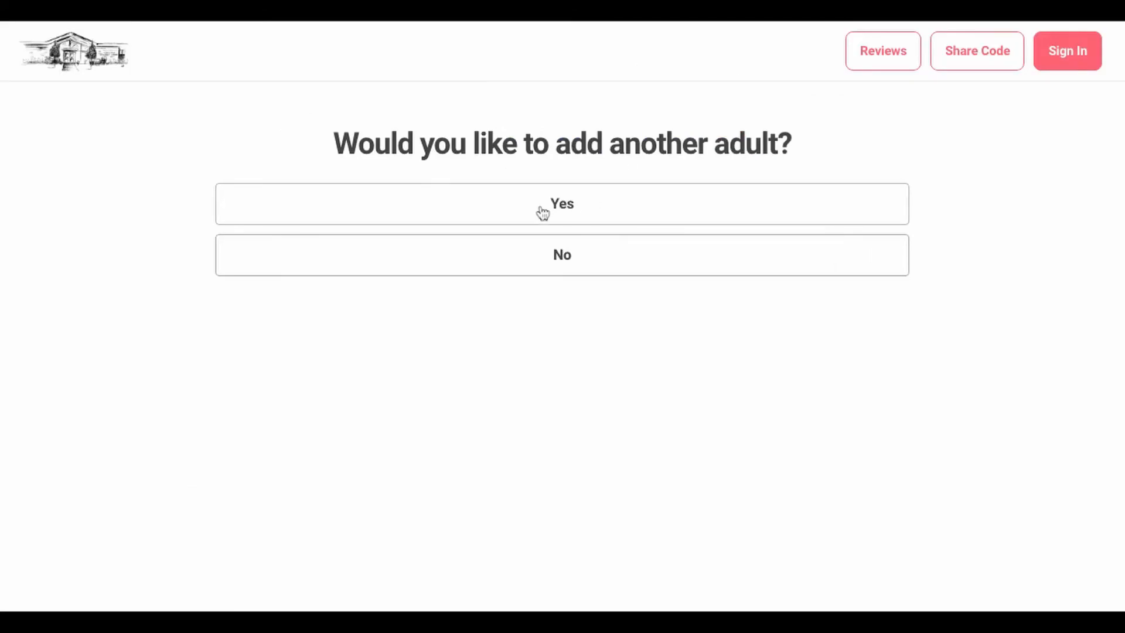
mouse_move(515, 214)
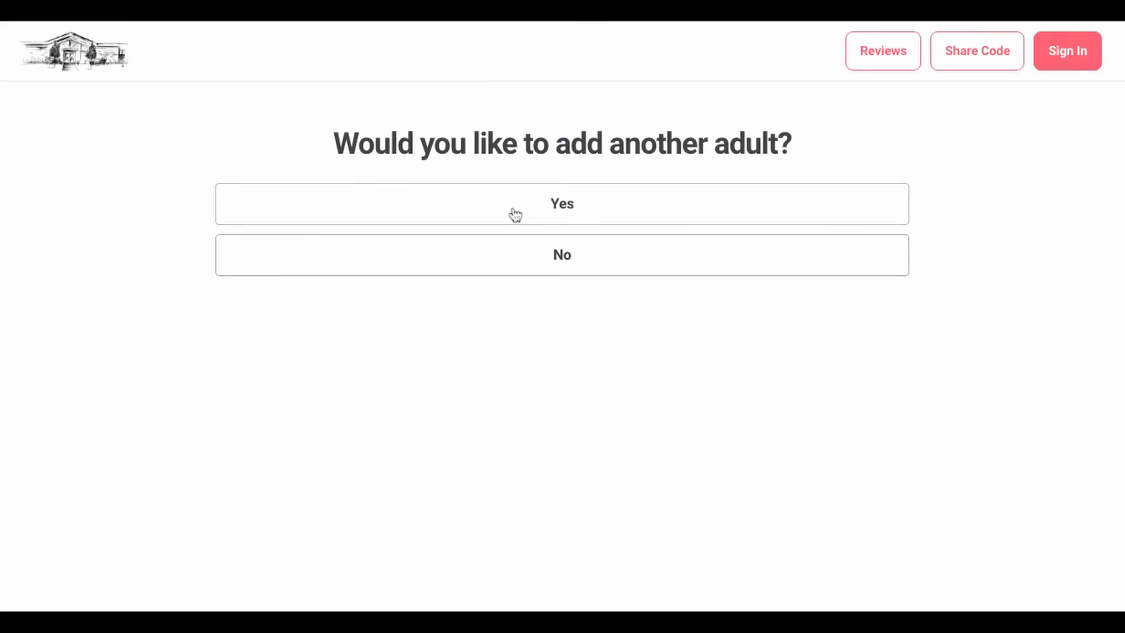
mouse_move(493, 214)
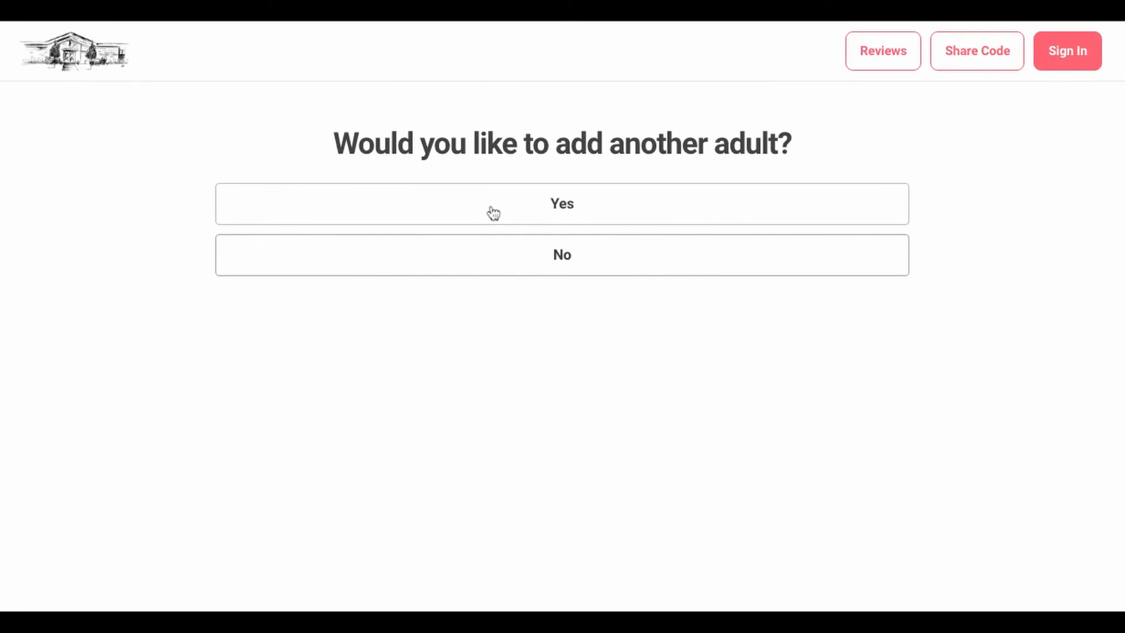
left_click(490, 255)
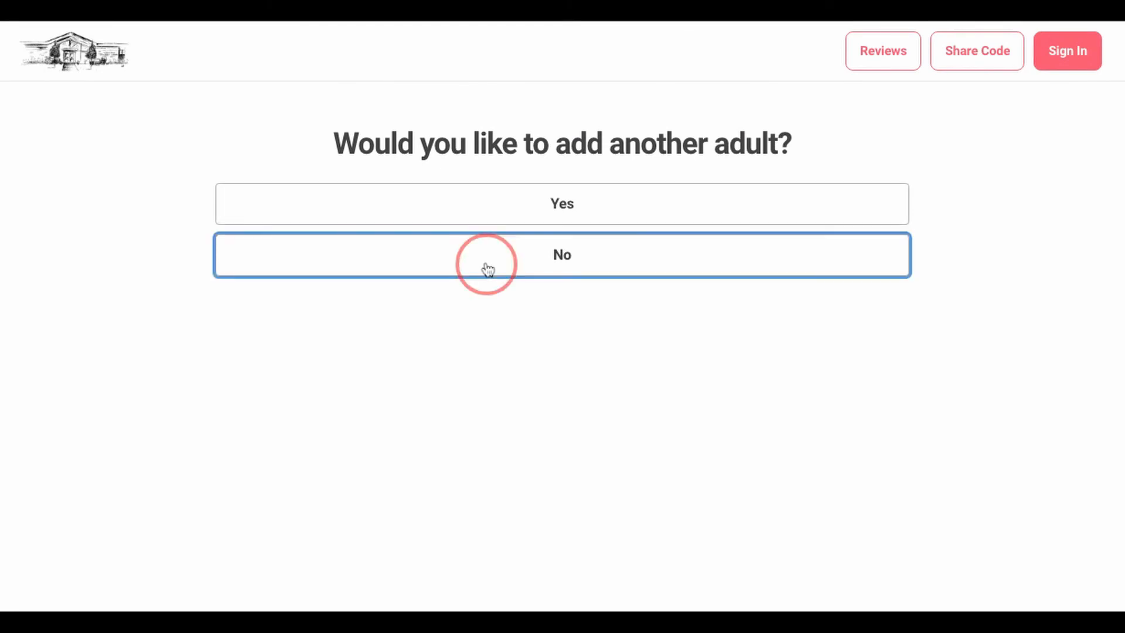